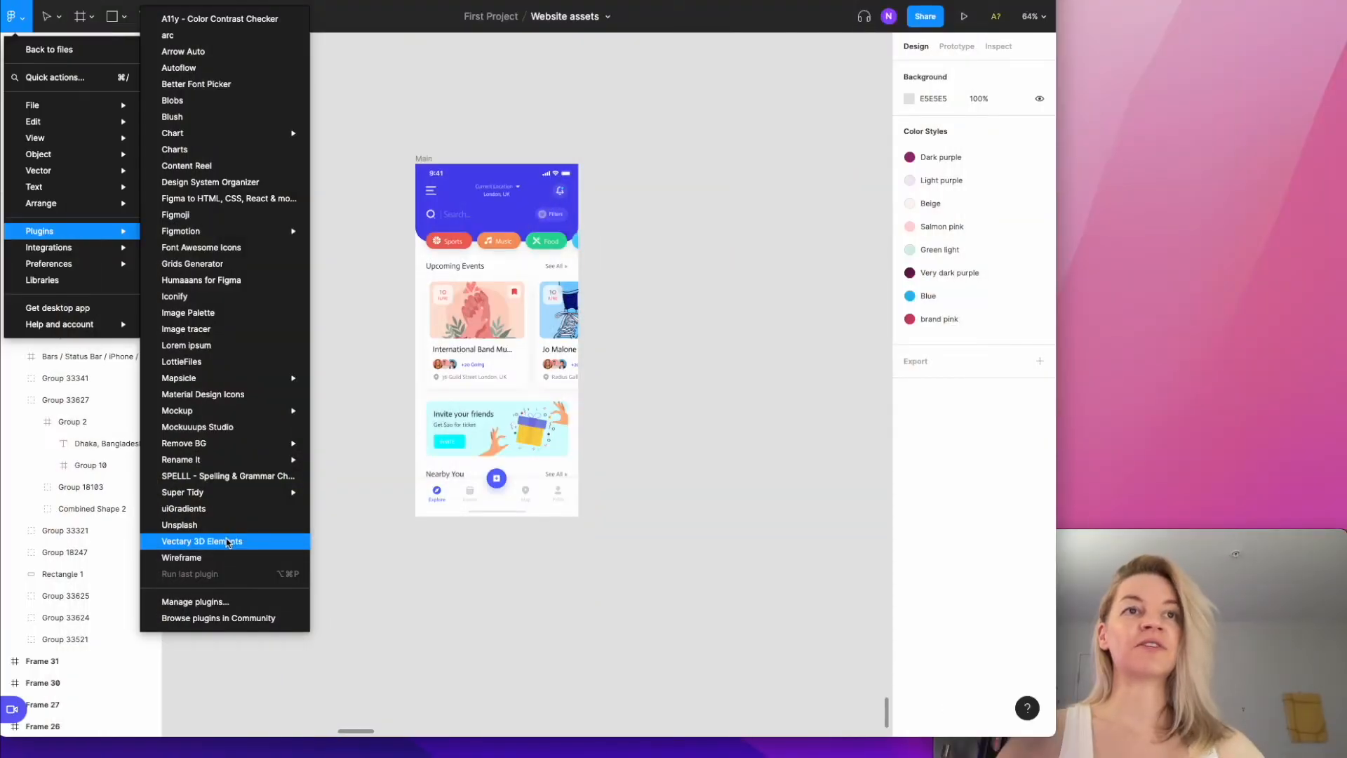
# Launch the Vectary 3D Elements plugin and view its mockup library.
pyautogui.click(202, 541)
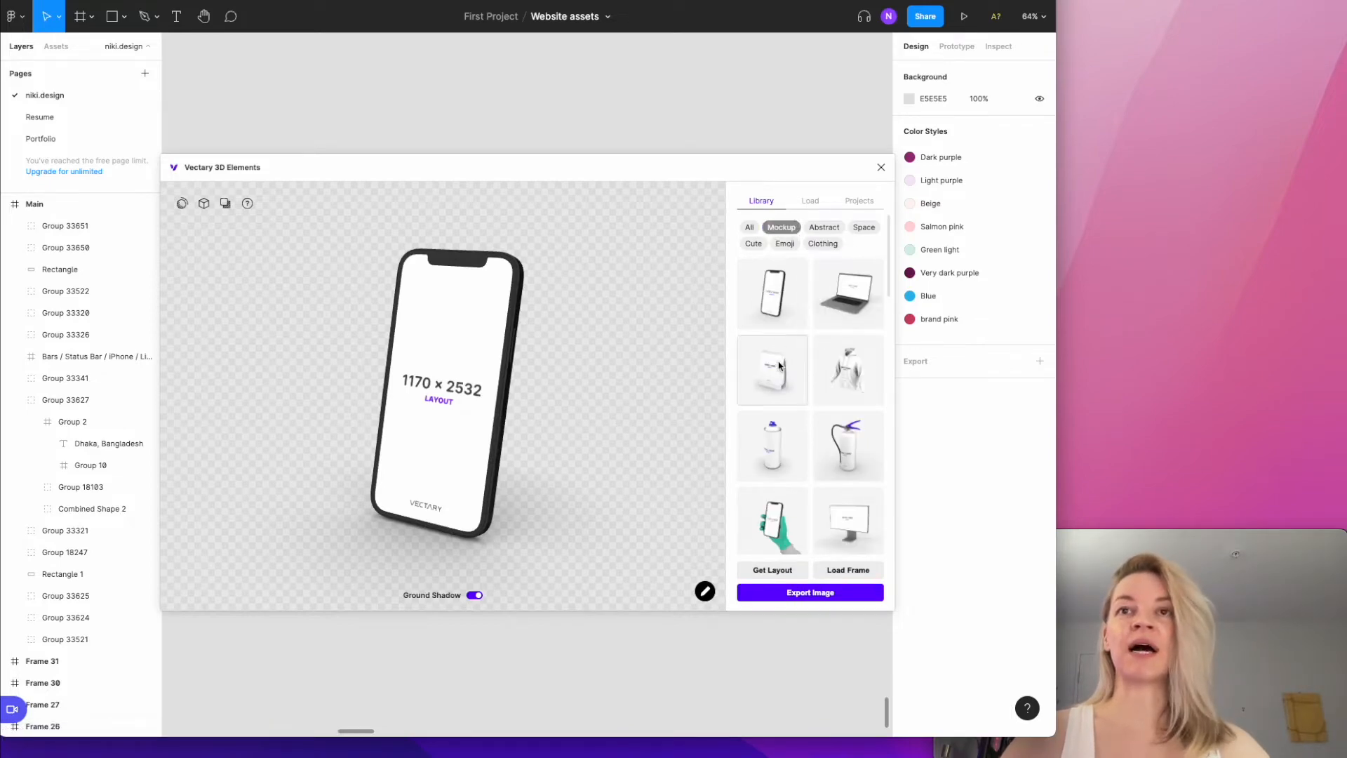
pyautogui.click(824, 228)
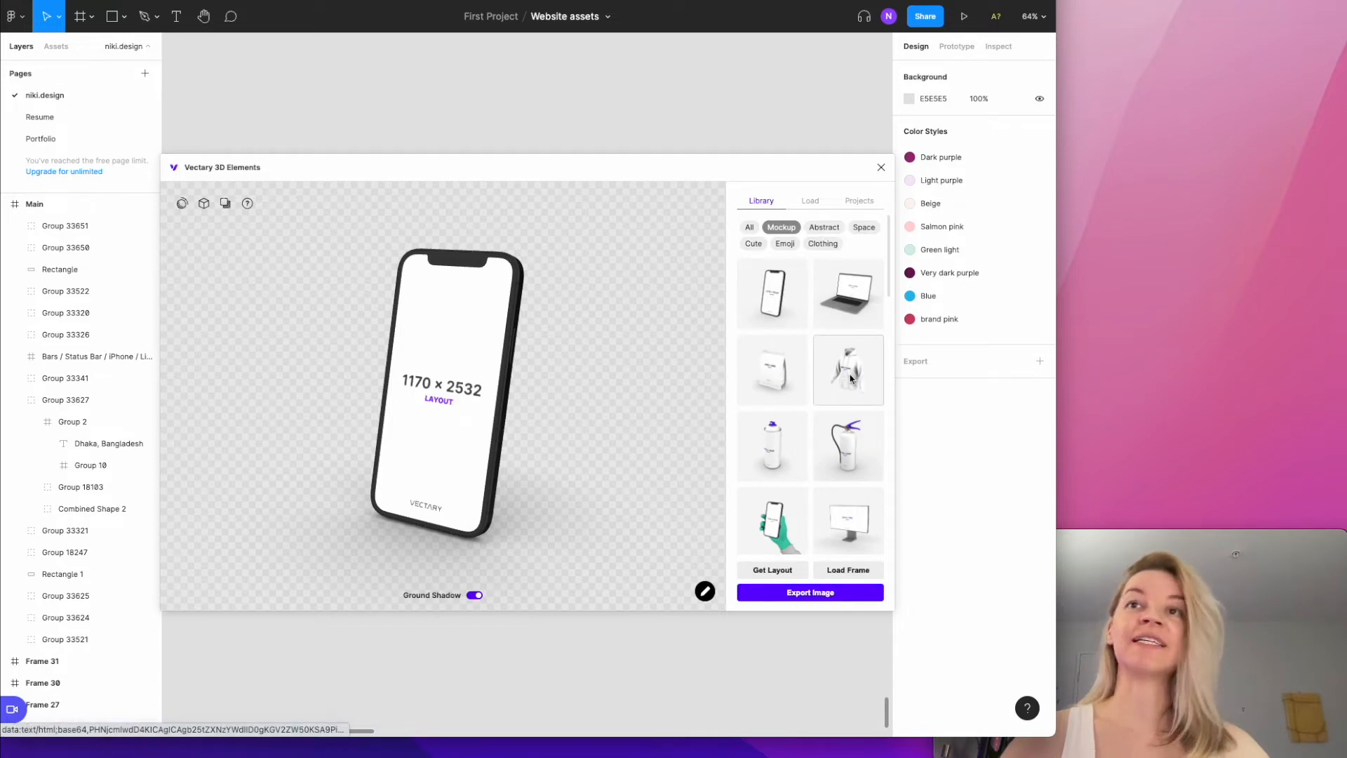
pyautogui.click(863, 228)
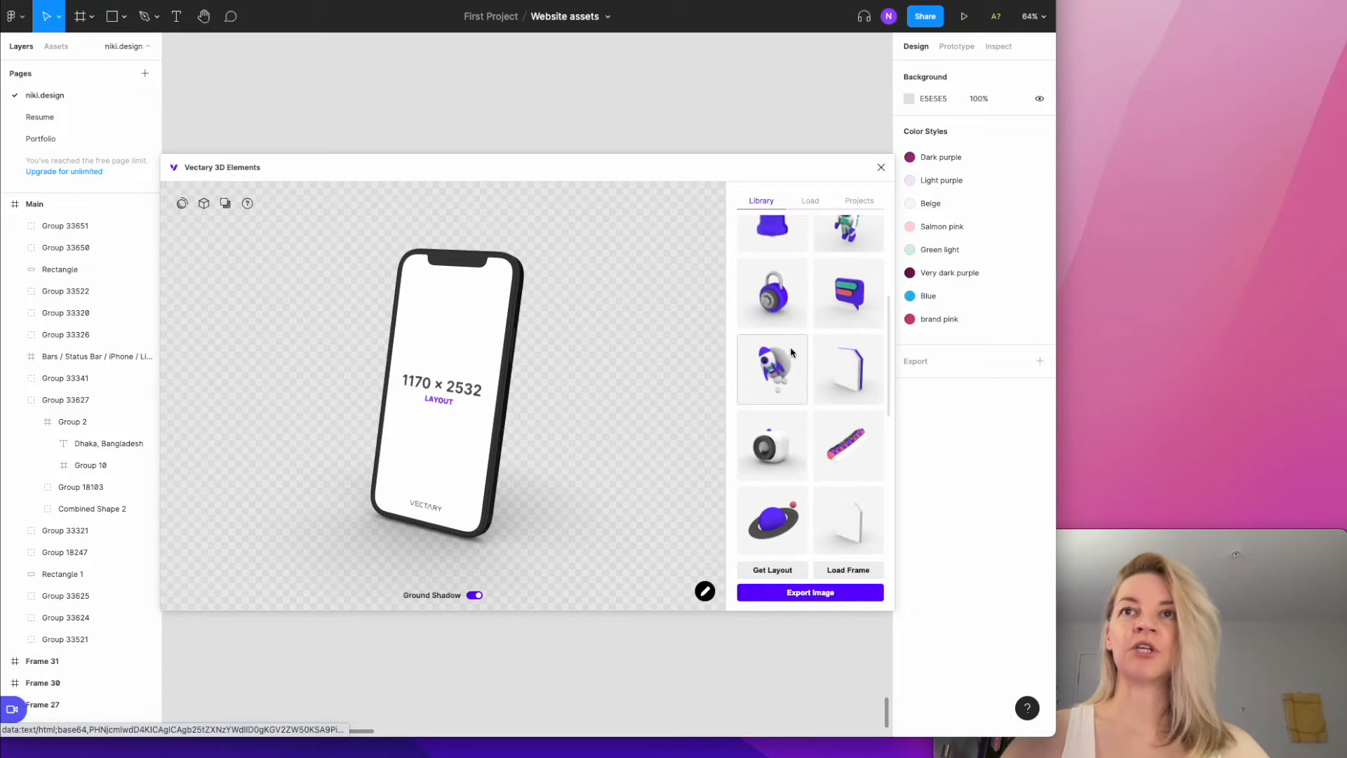
# Browse the Emoji and Clothing filter chips, then return to the device mockups.
pyautogui.click(783, 242)
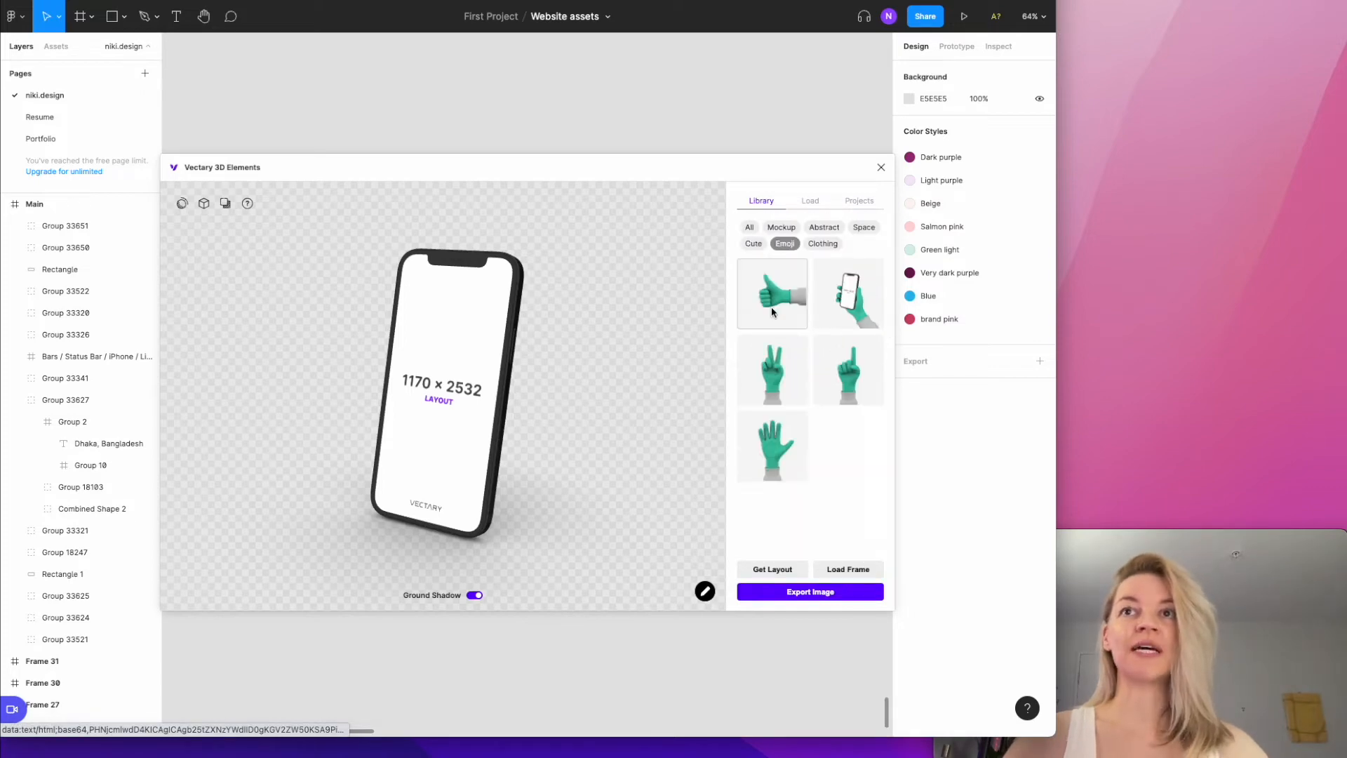
pyautogui.click(820, 243)
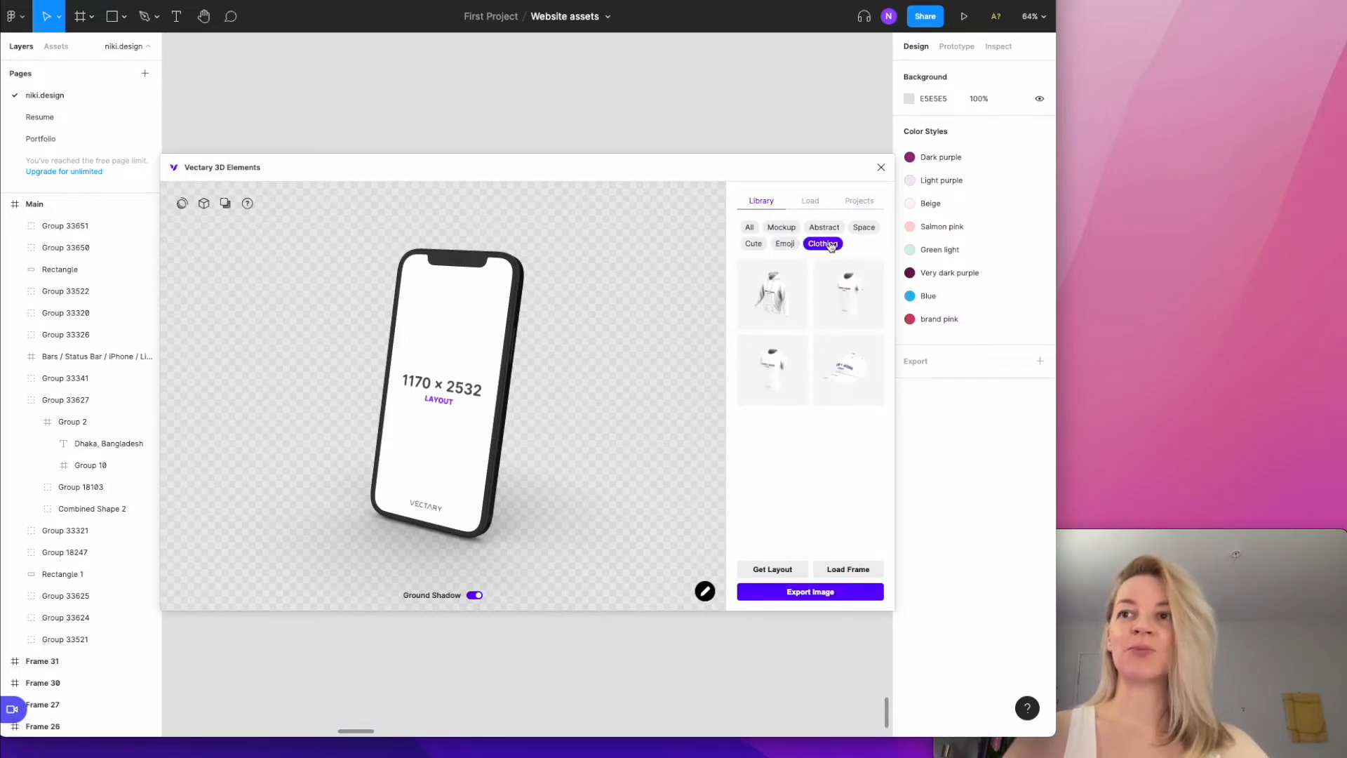
pyautogui.click(781, 227)
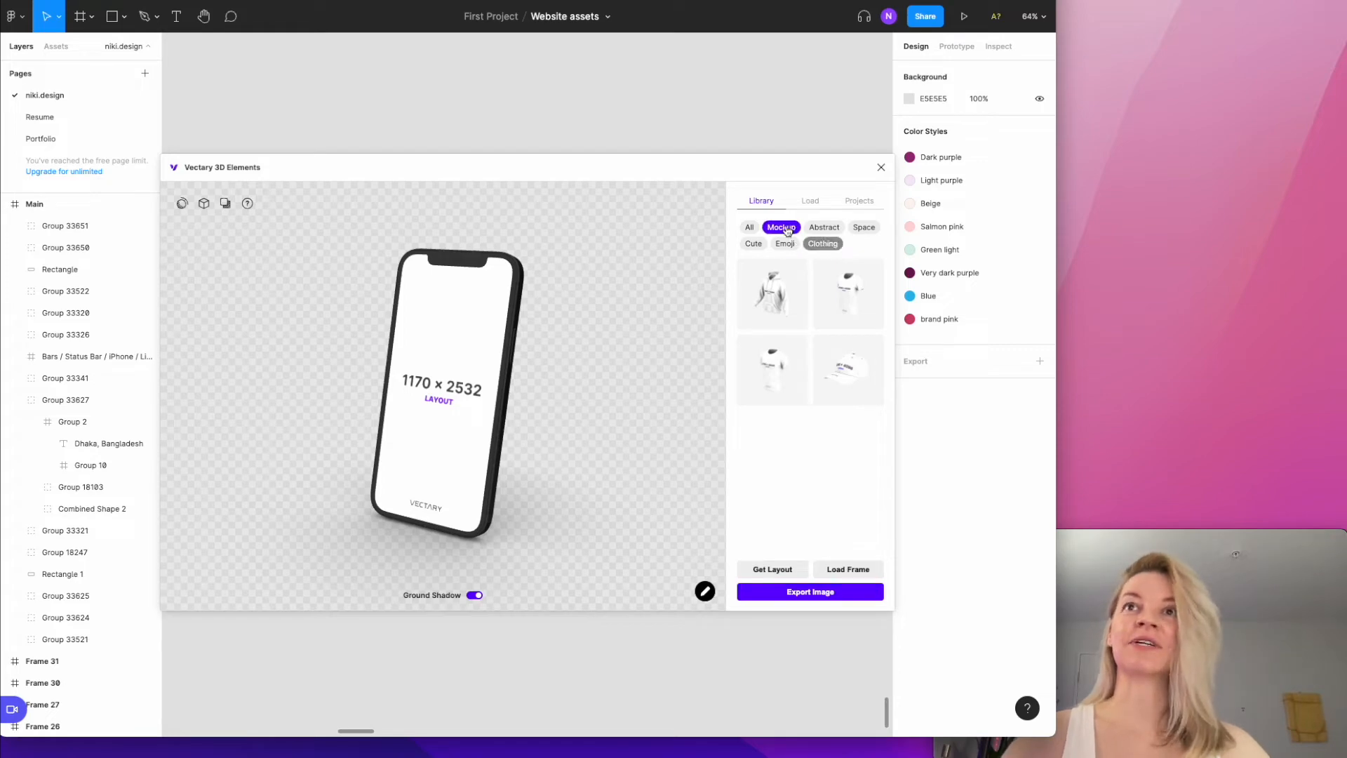
pyautogui.click(783, 243)
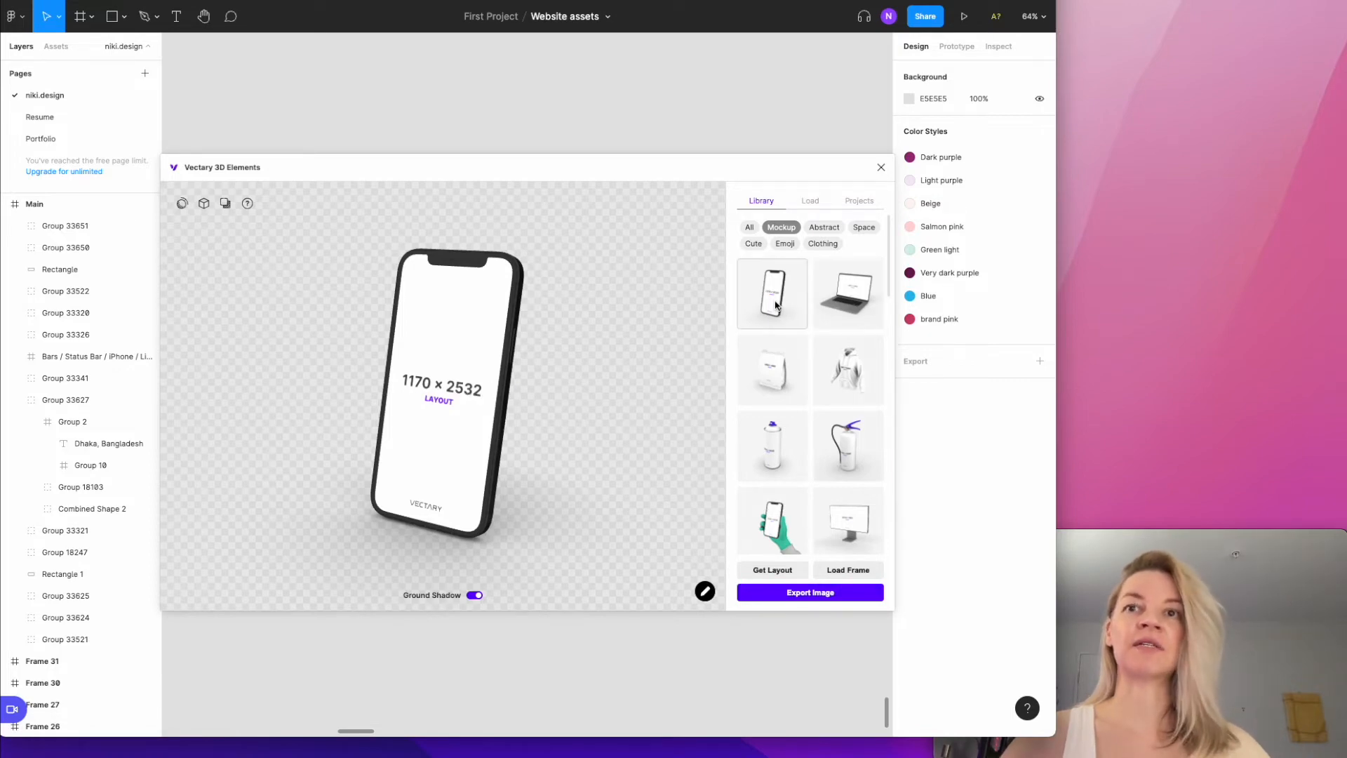
# Load the Main frame into the 3D phone mockup, export its render and position it beside the frame.
pyautogui.click(748, 227)
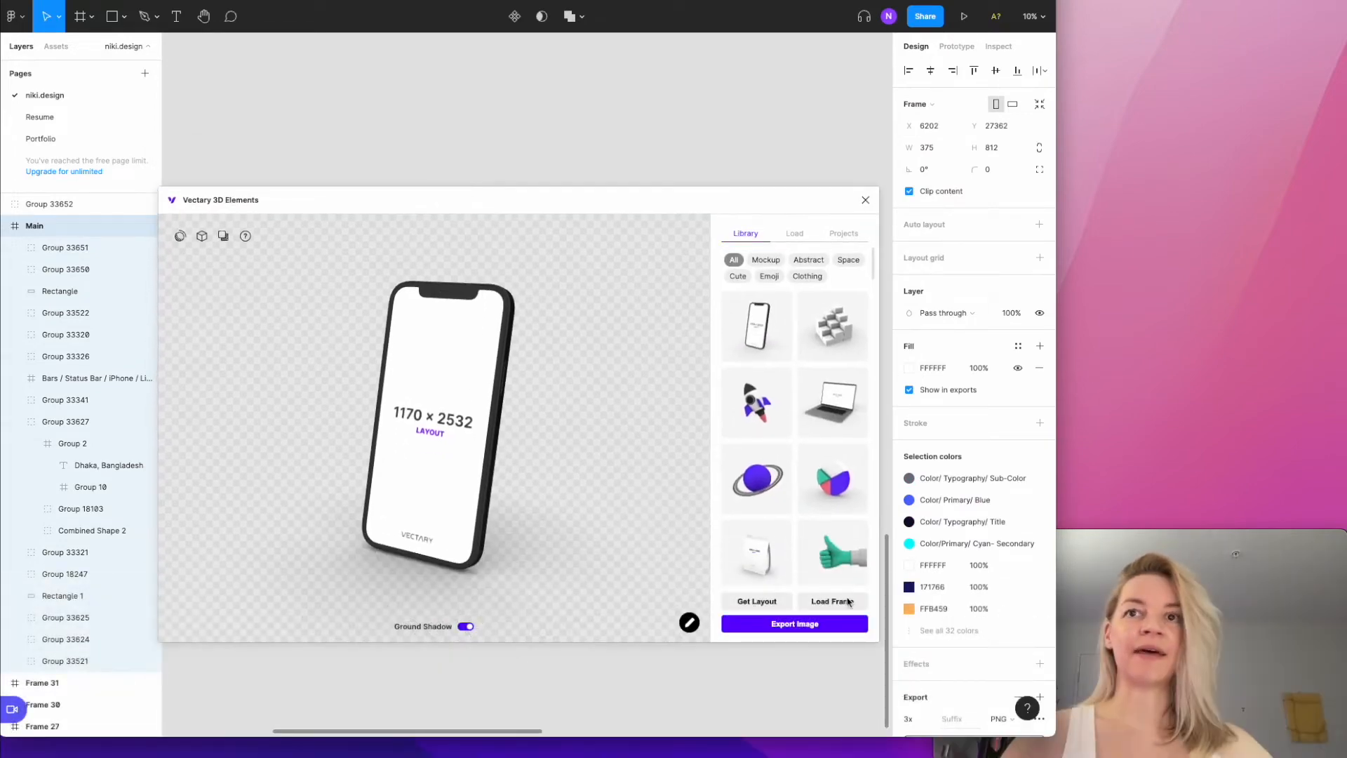
pyautogui.click(831, 602)
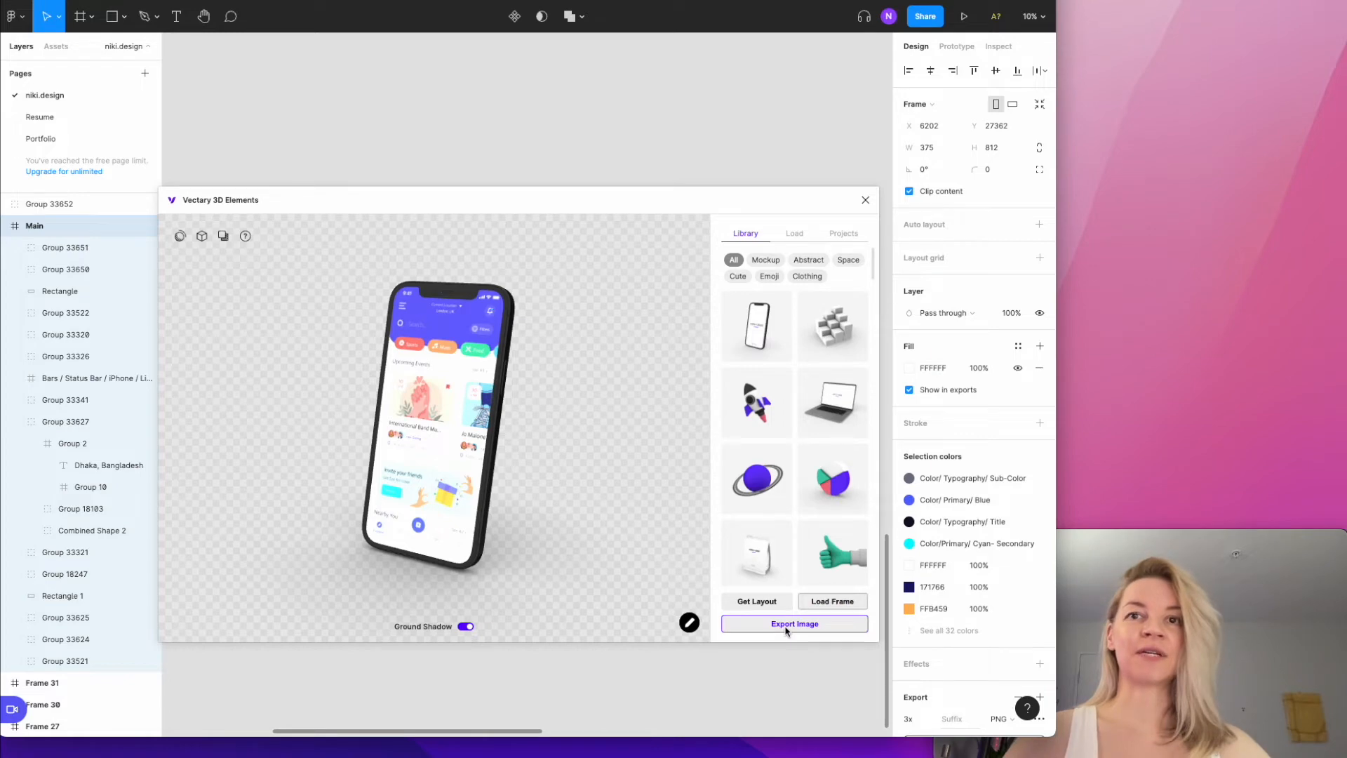
pyautogui.click(792, 623)
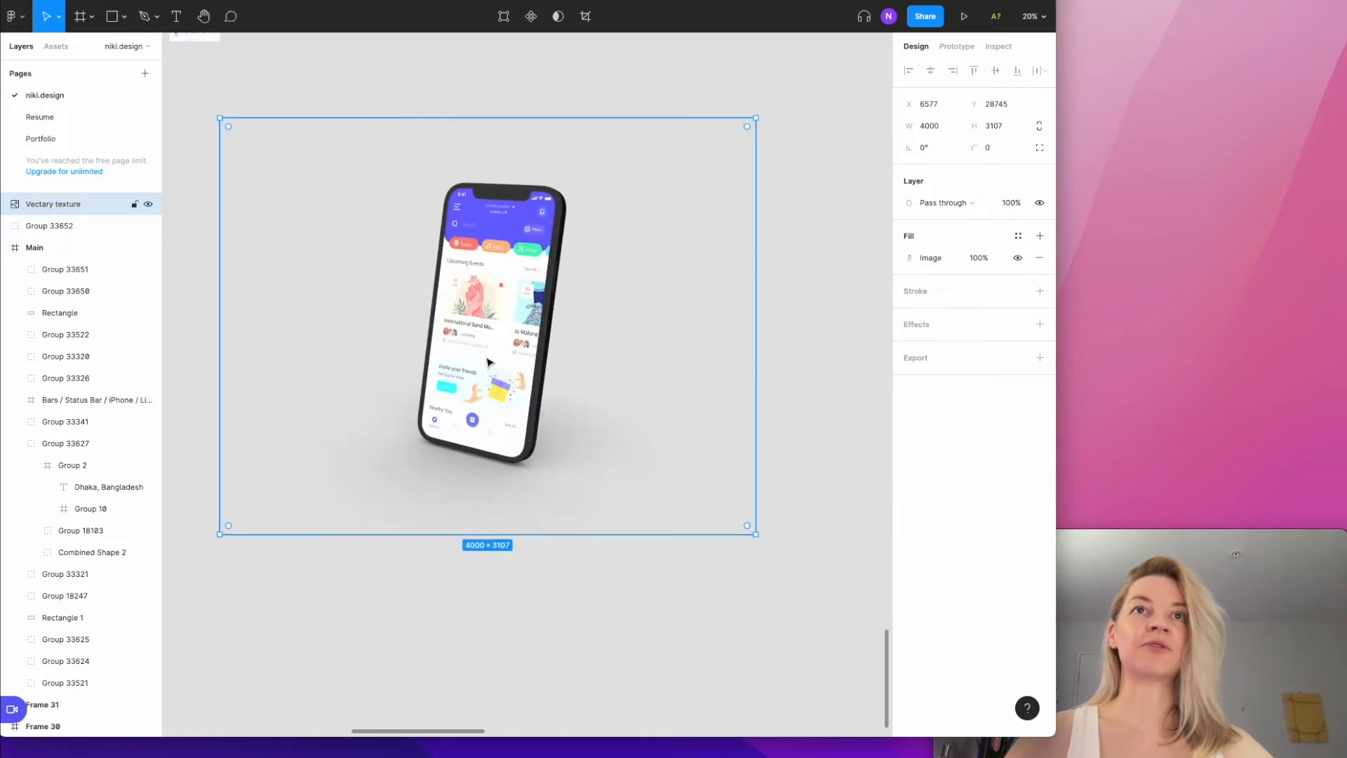
pyautogui.moveTo(753, 533); pyautogui.dragTo(859, 576)
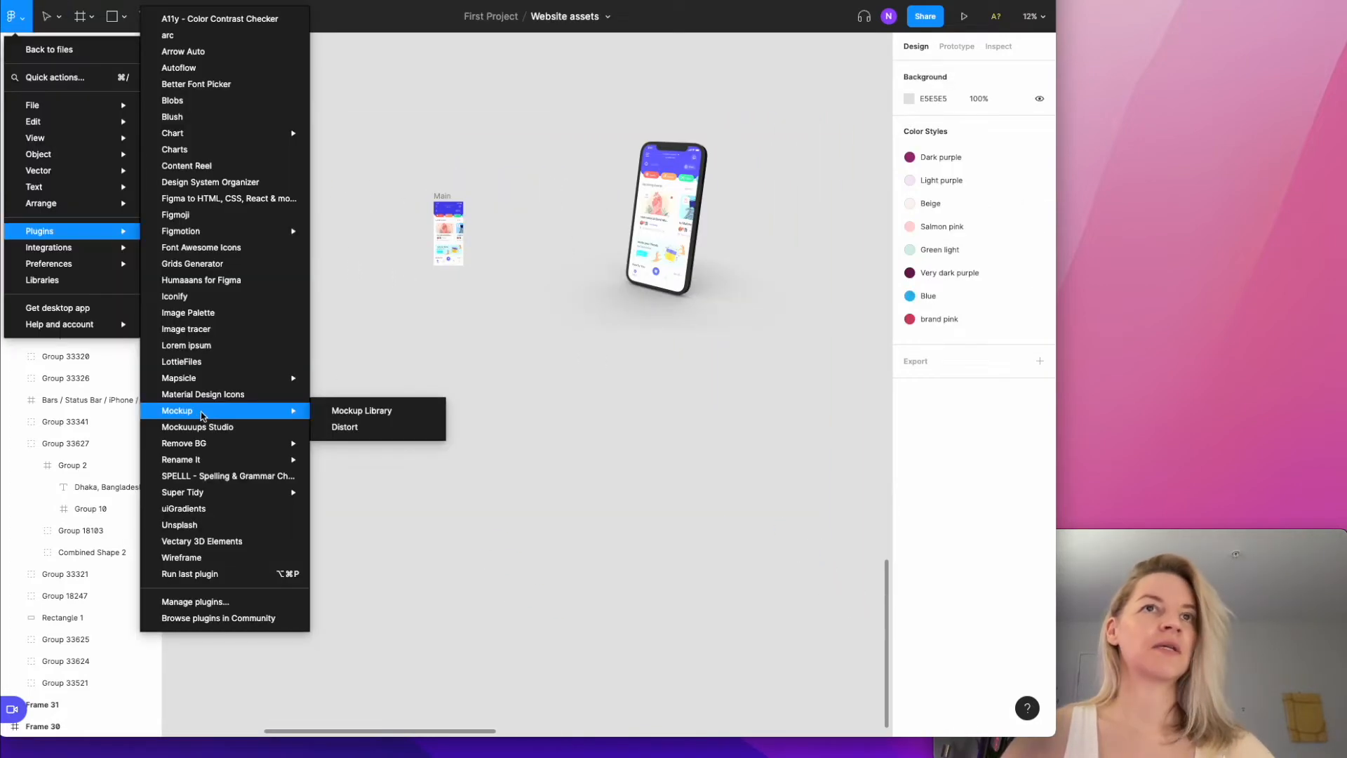
# Launch the Mockup Library plugin and reach its Find search view.
pyautogui.click(360, 410)
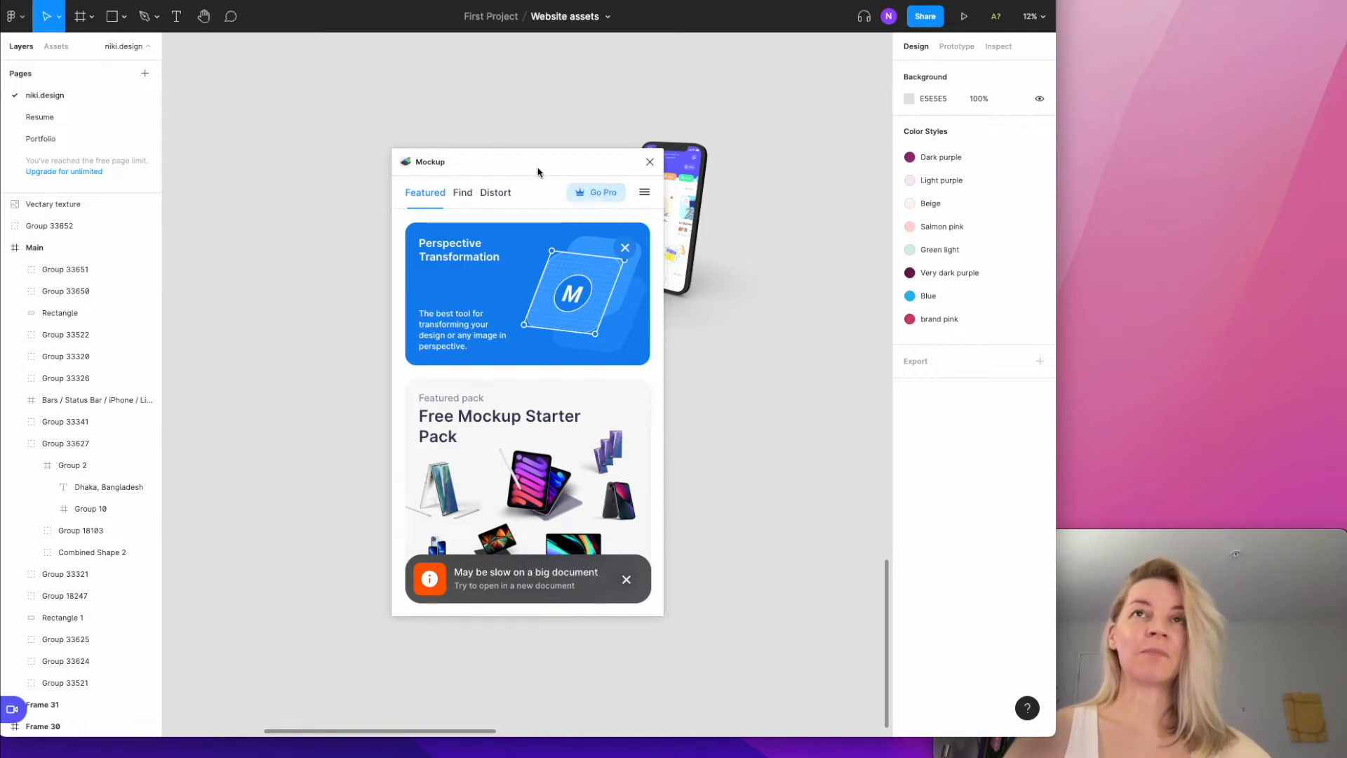
pyautogui.click(596, 192)
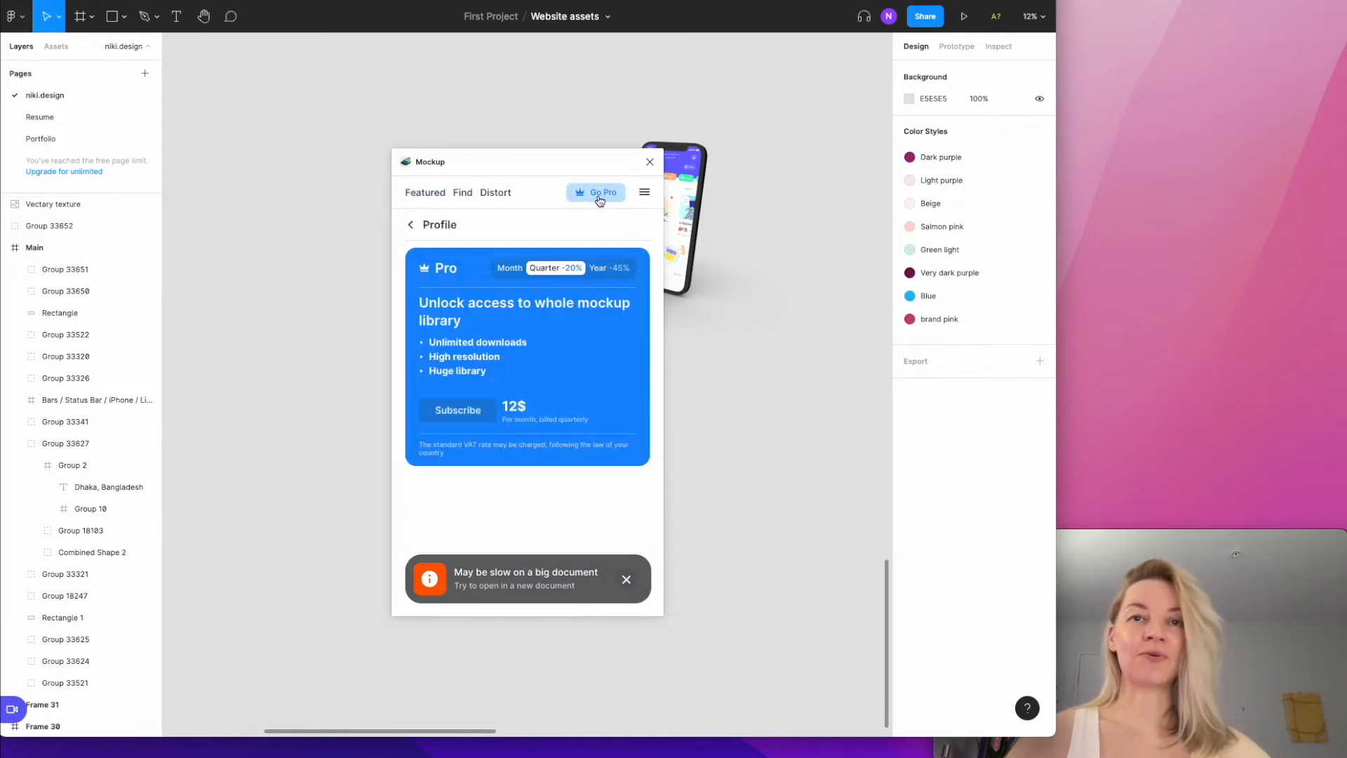
pyautogui.click(461, 192)
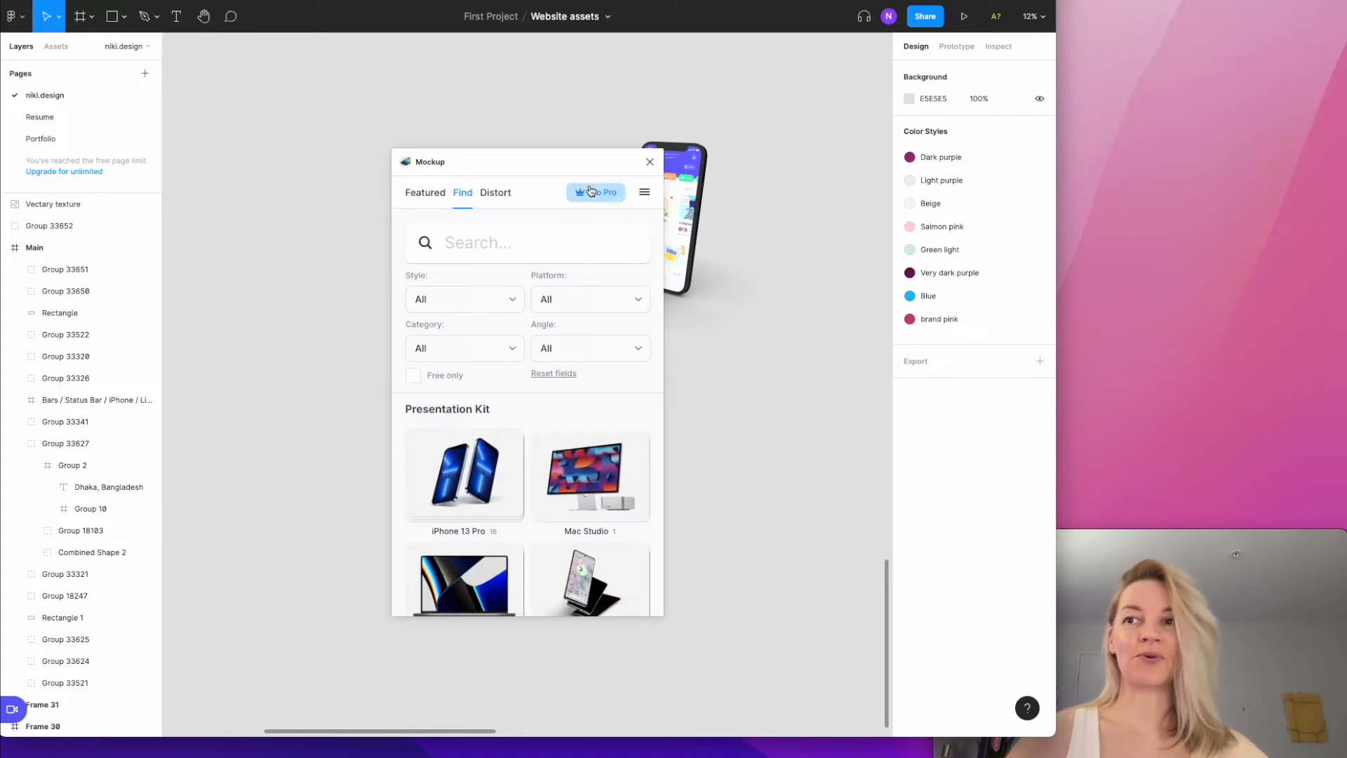
pyautogui.moveTo(424, 387)
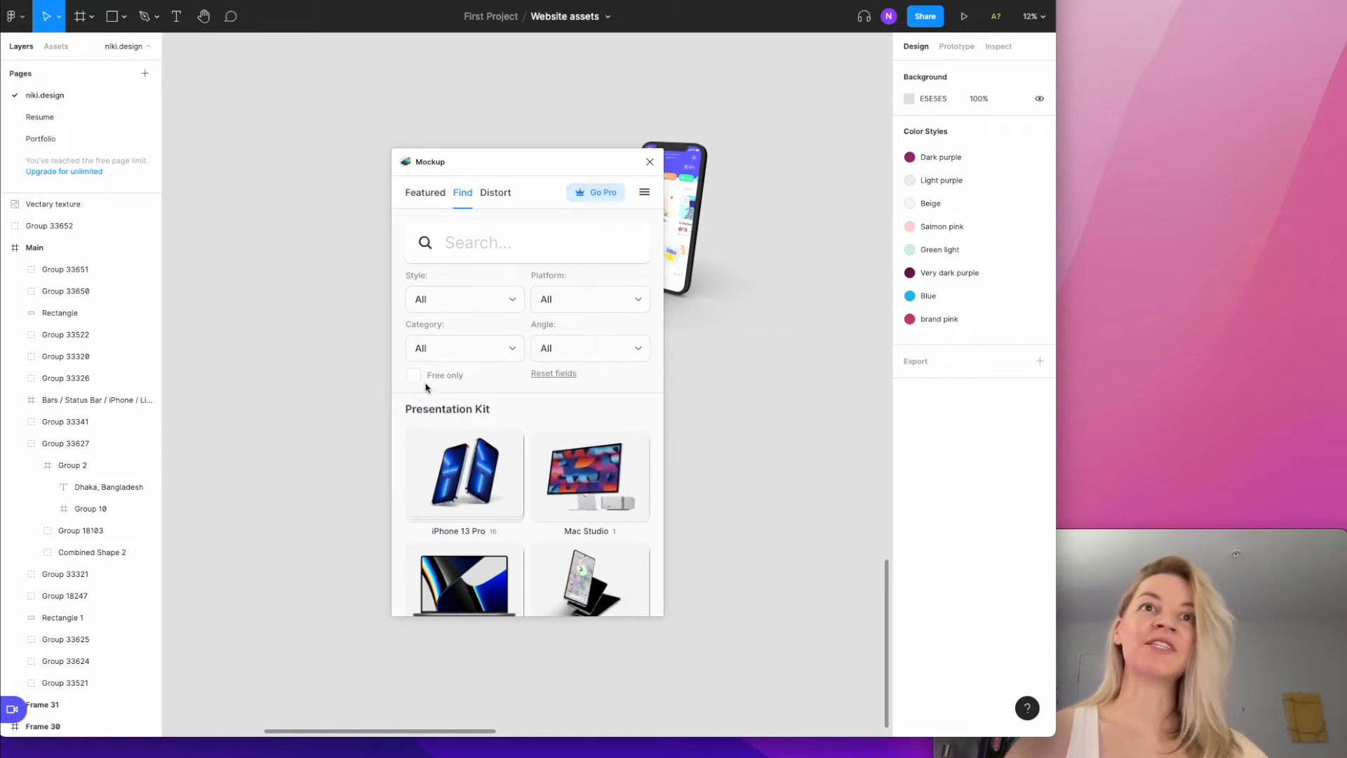
# Filter the library to Free only mockups and scroll through tablets, phones and laptops.
pyautogui.click(412, 376)
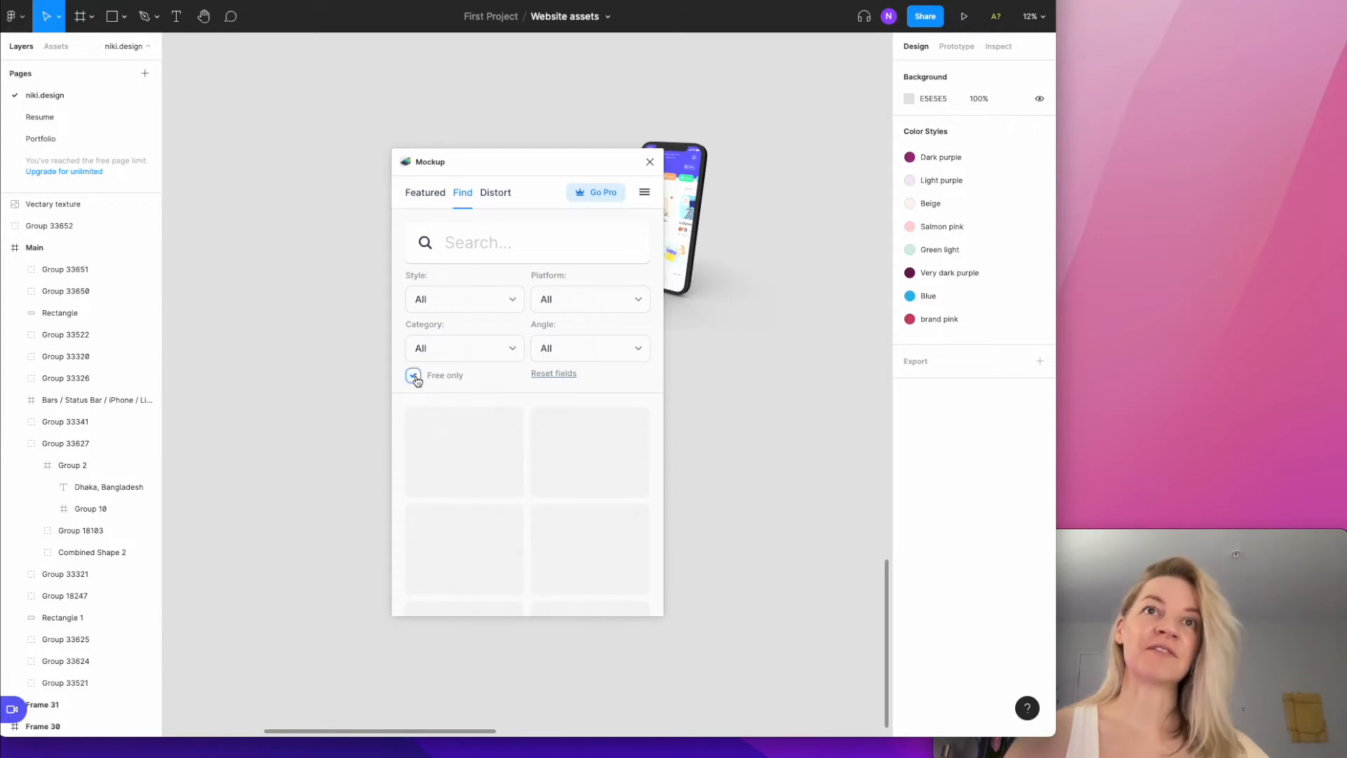
pyautogui.click(413, 375)
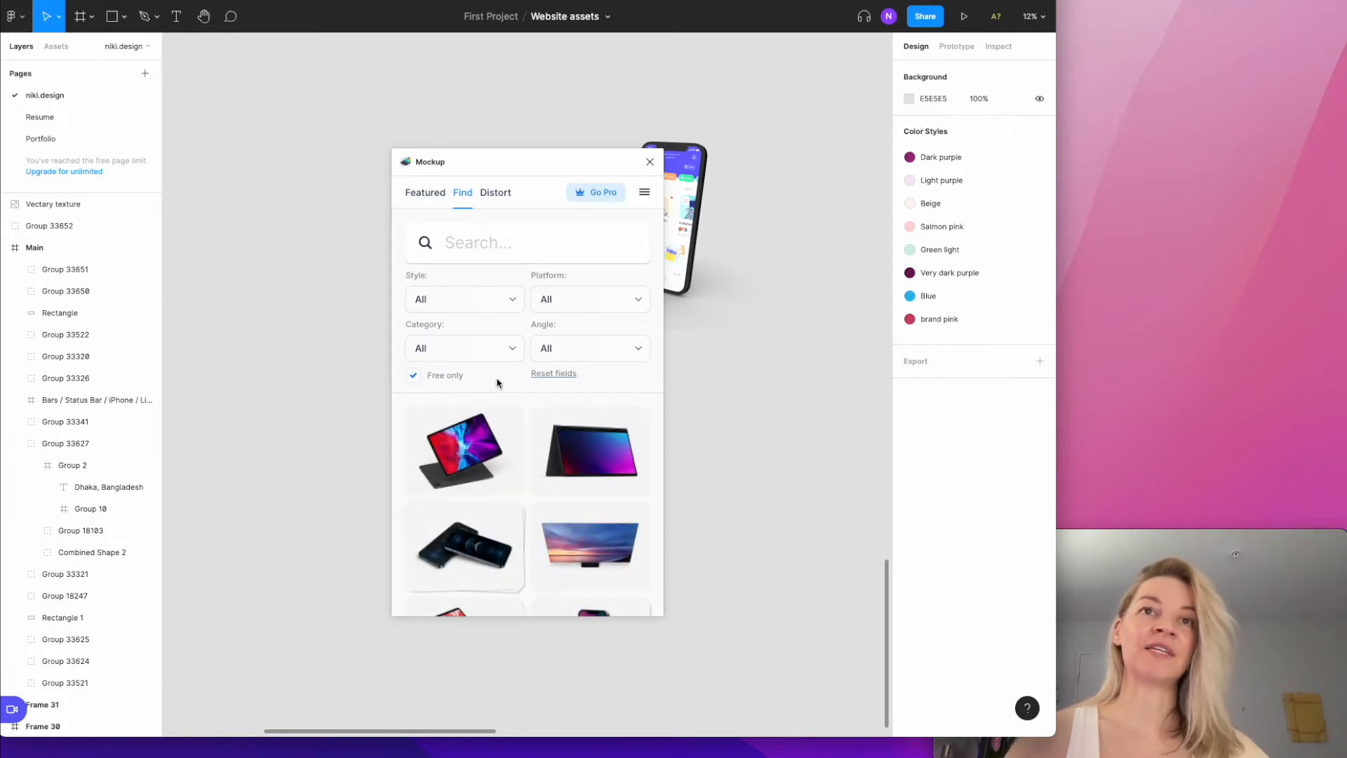
pyautogui.scroll(-3)
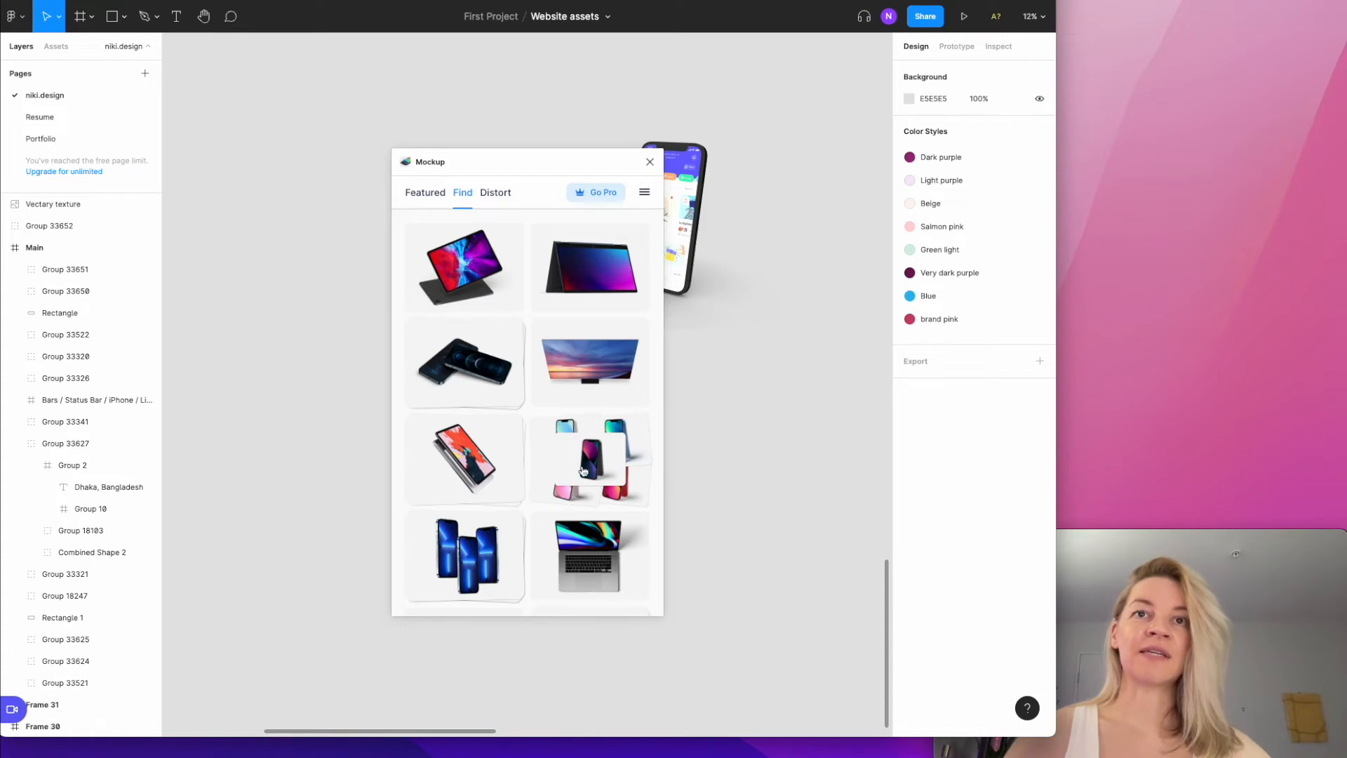
# Select the iPhone 13 mockup, trying light and red body colours in its details.
pyautogui.click(589, 459)
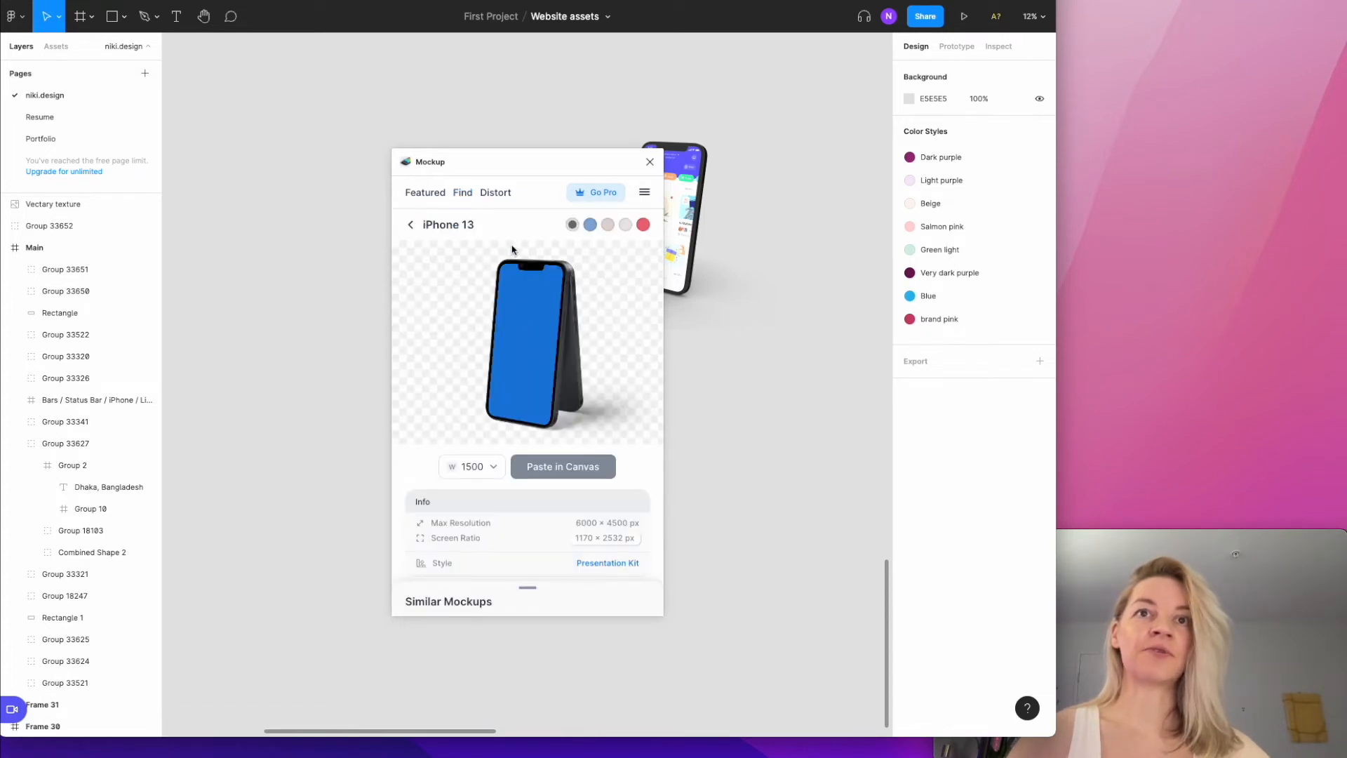
pyautogui.click(608, 224)
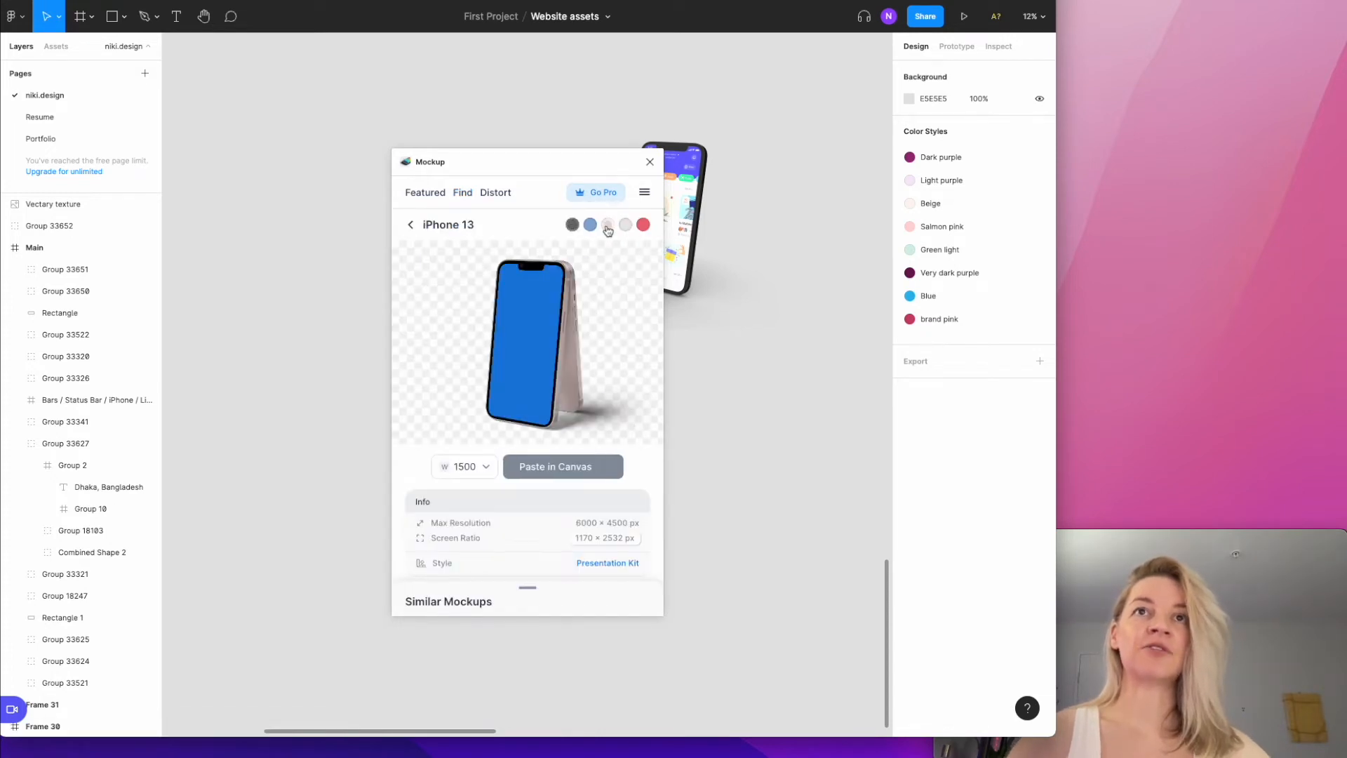
pyautogui.click(624, 225)
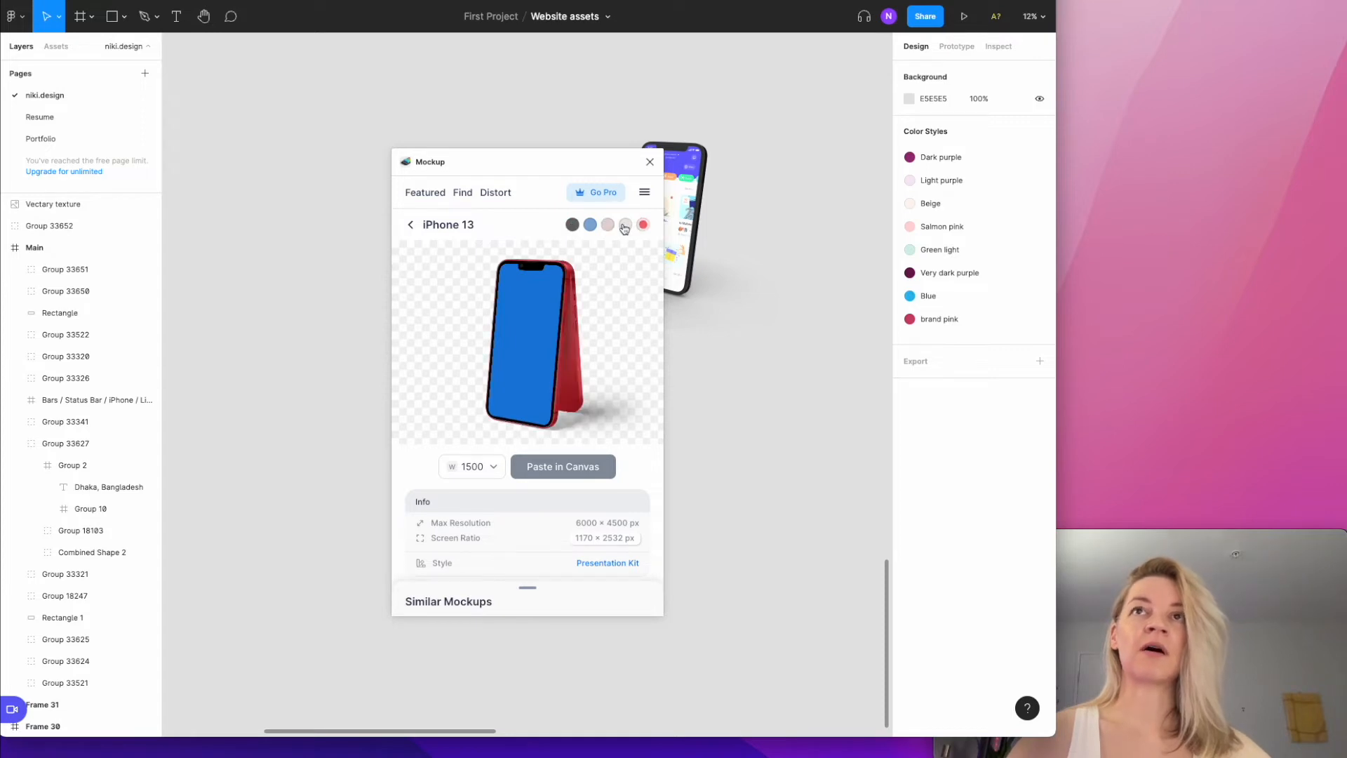
pyautogui.click(607, 225)
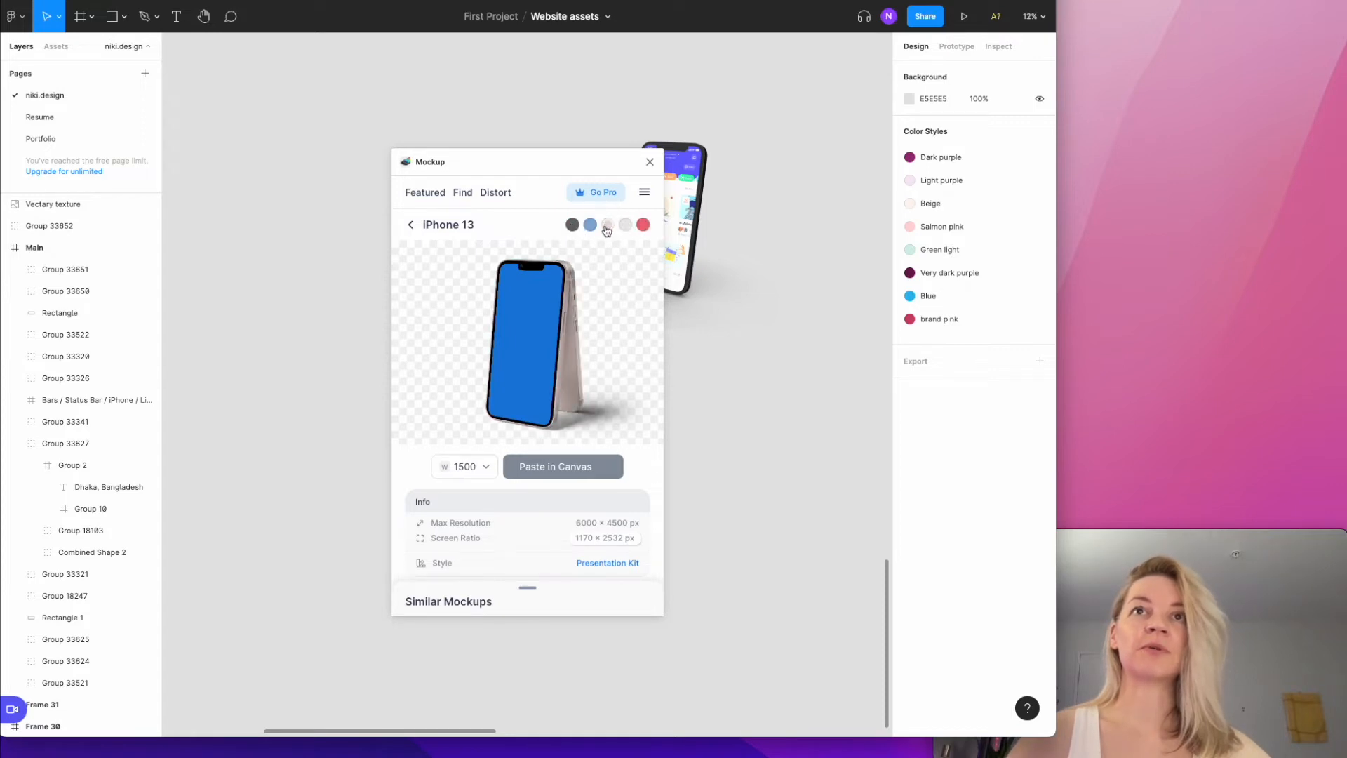
pyautogui.click(561, 465)
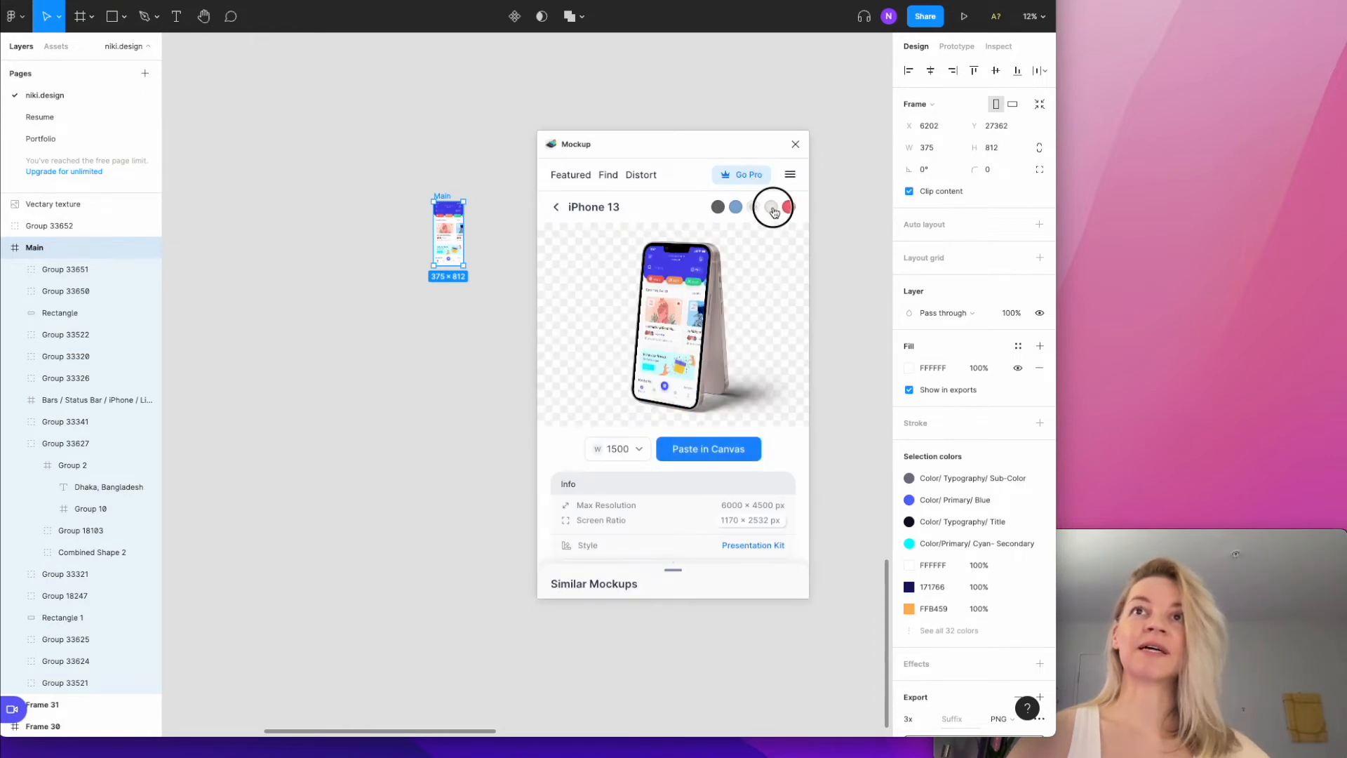
# Preview light and blue finishes, choose red and paste the iPhone 13 mockup onto the canvas.
pyautogui.click(753, 208)
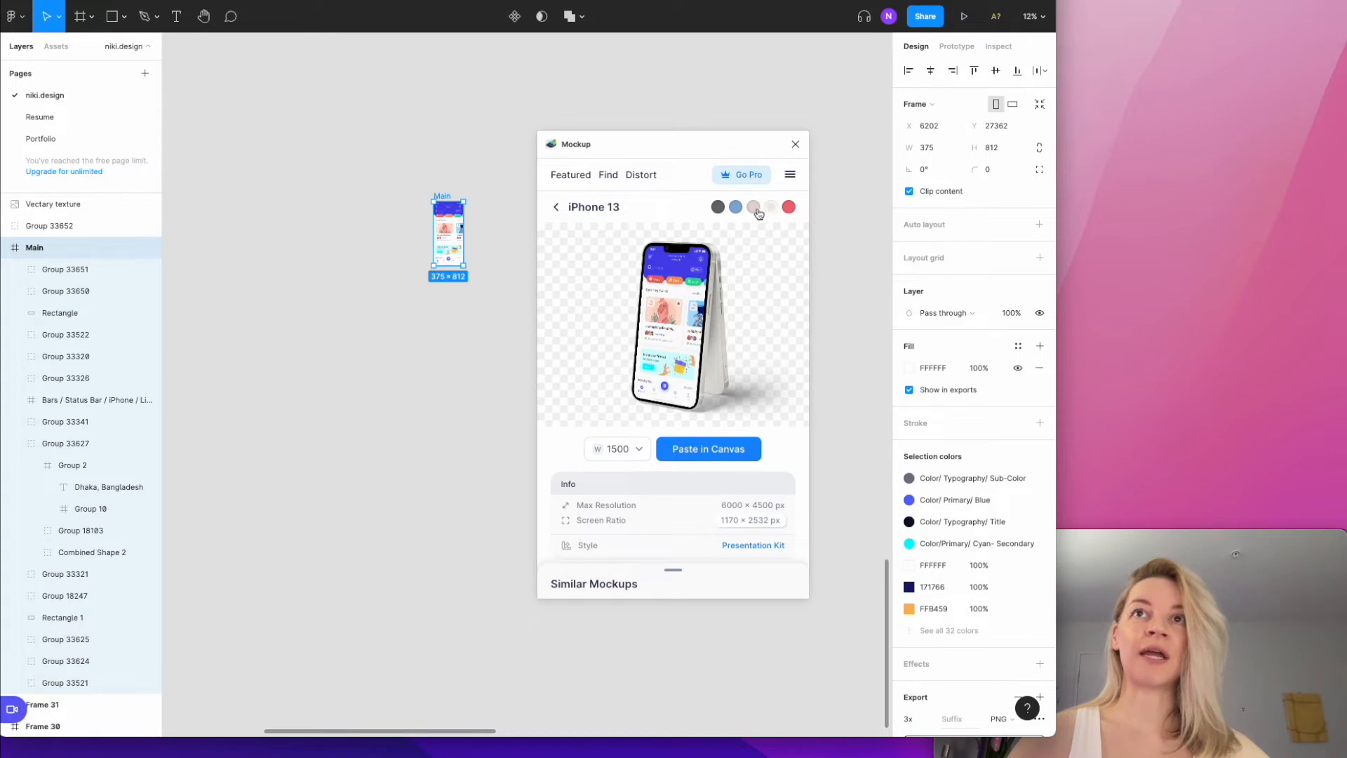
pyautogui.click(734, 208)
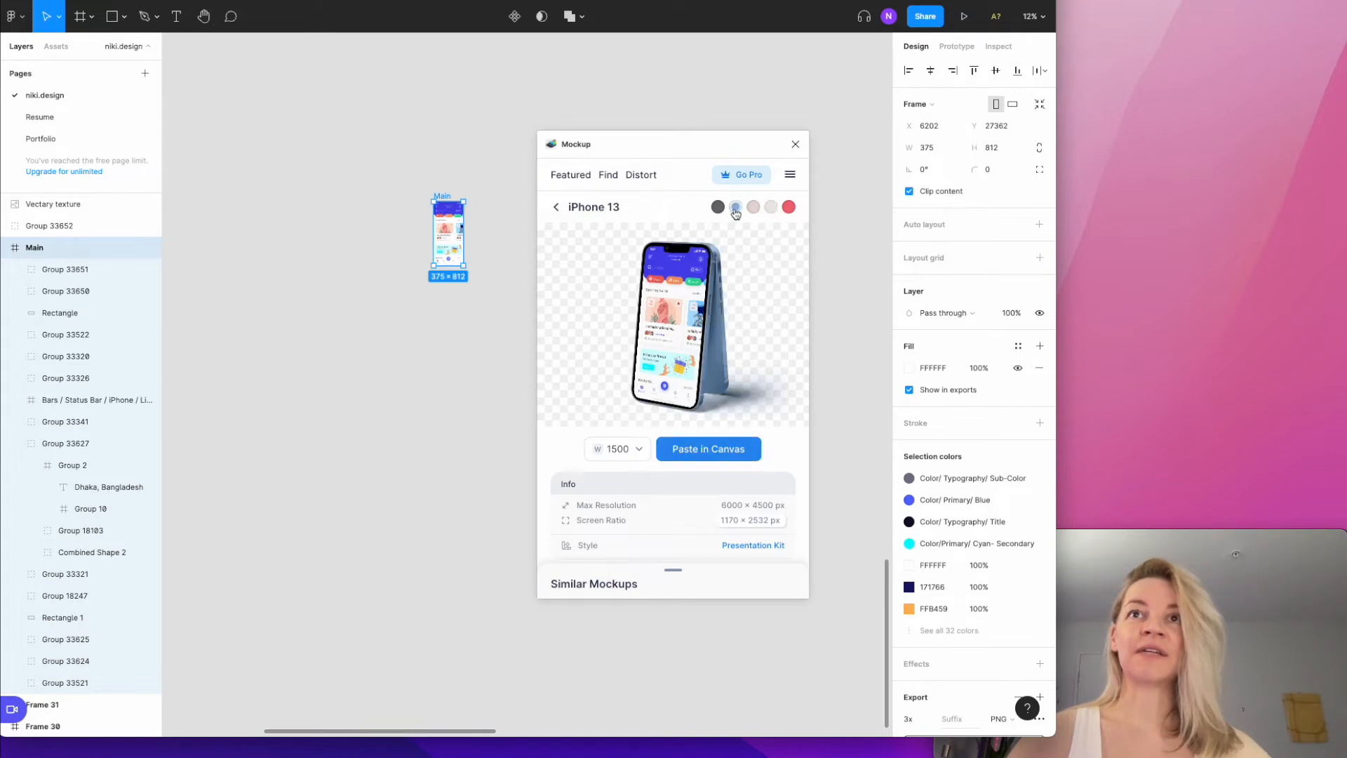
pyautogui.click(787, 206)
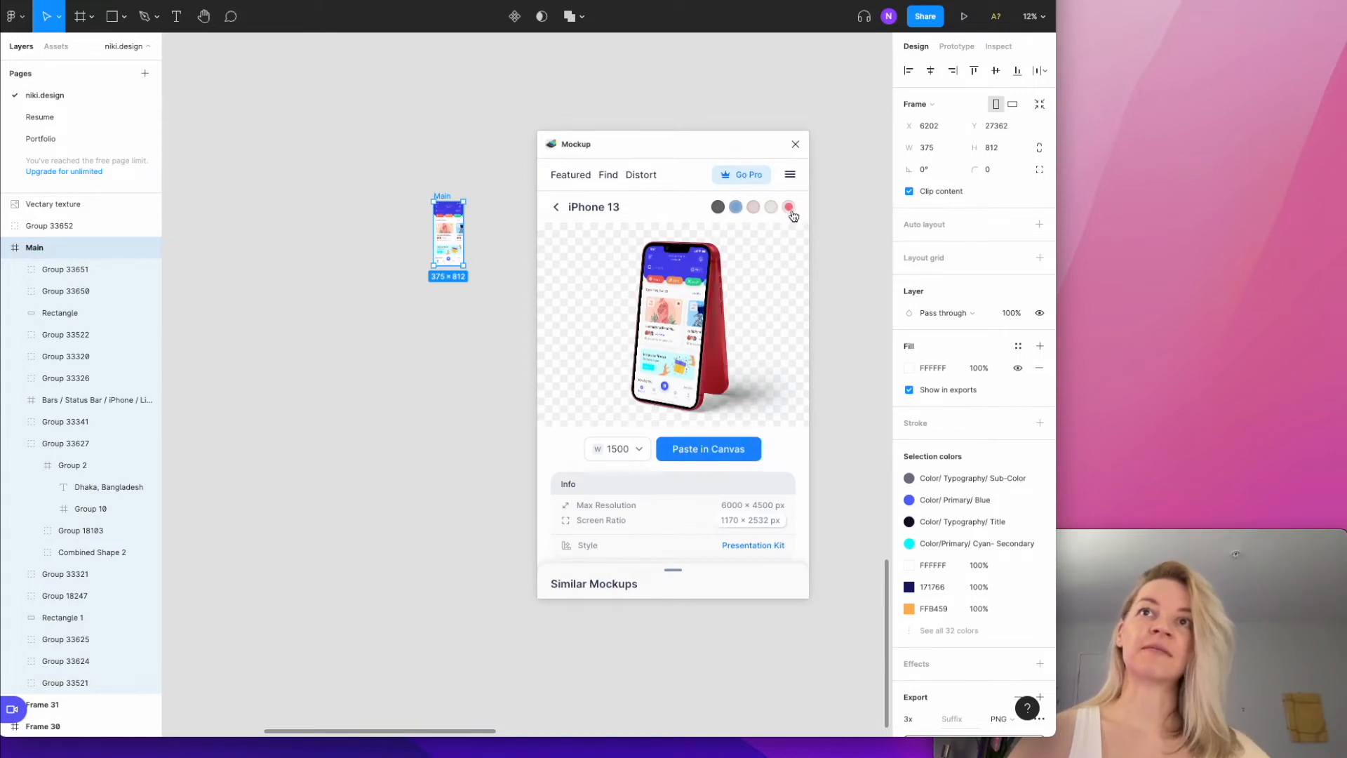
pyautogui.click(788, 207)
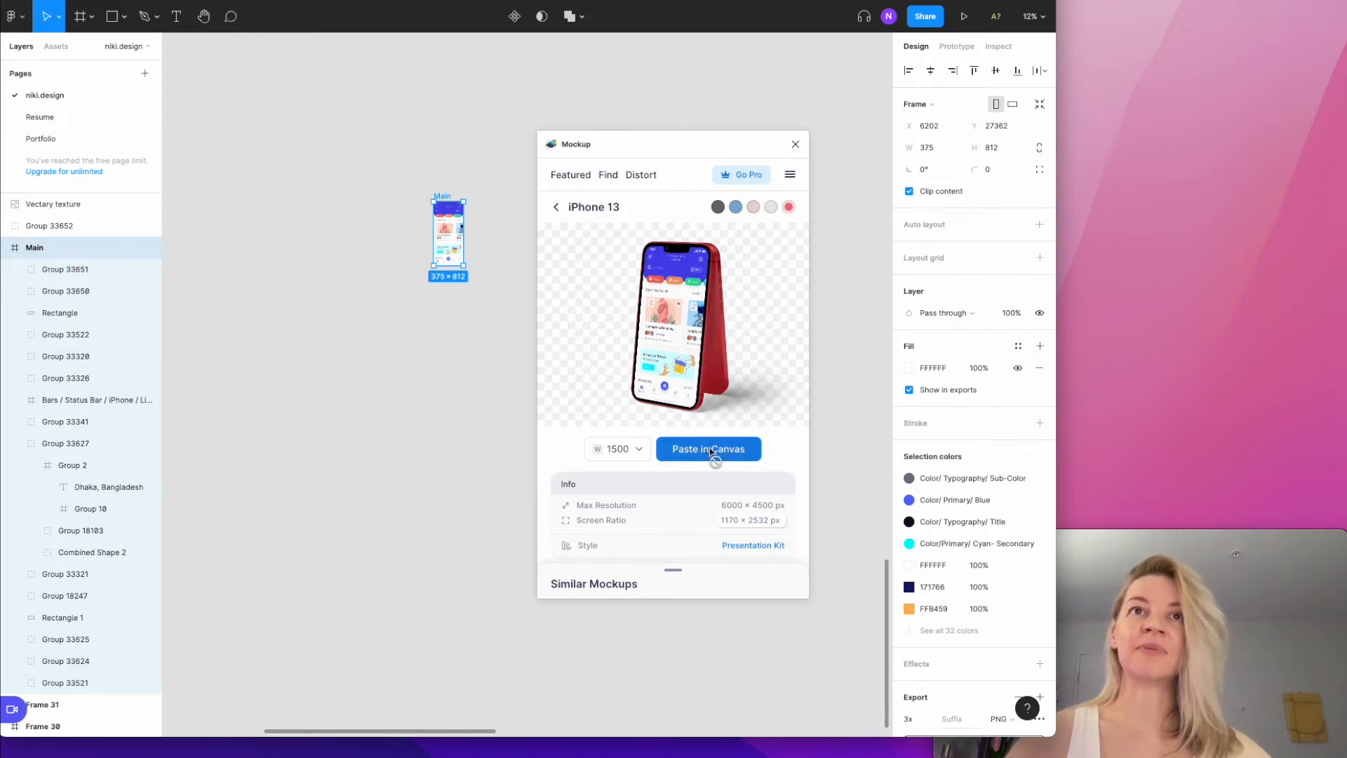
pyautogui.click(707, 449)
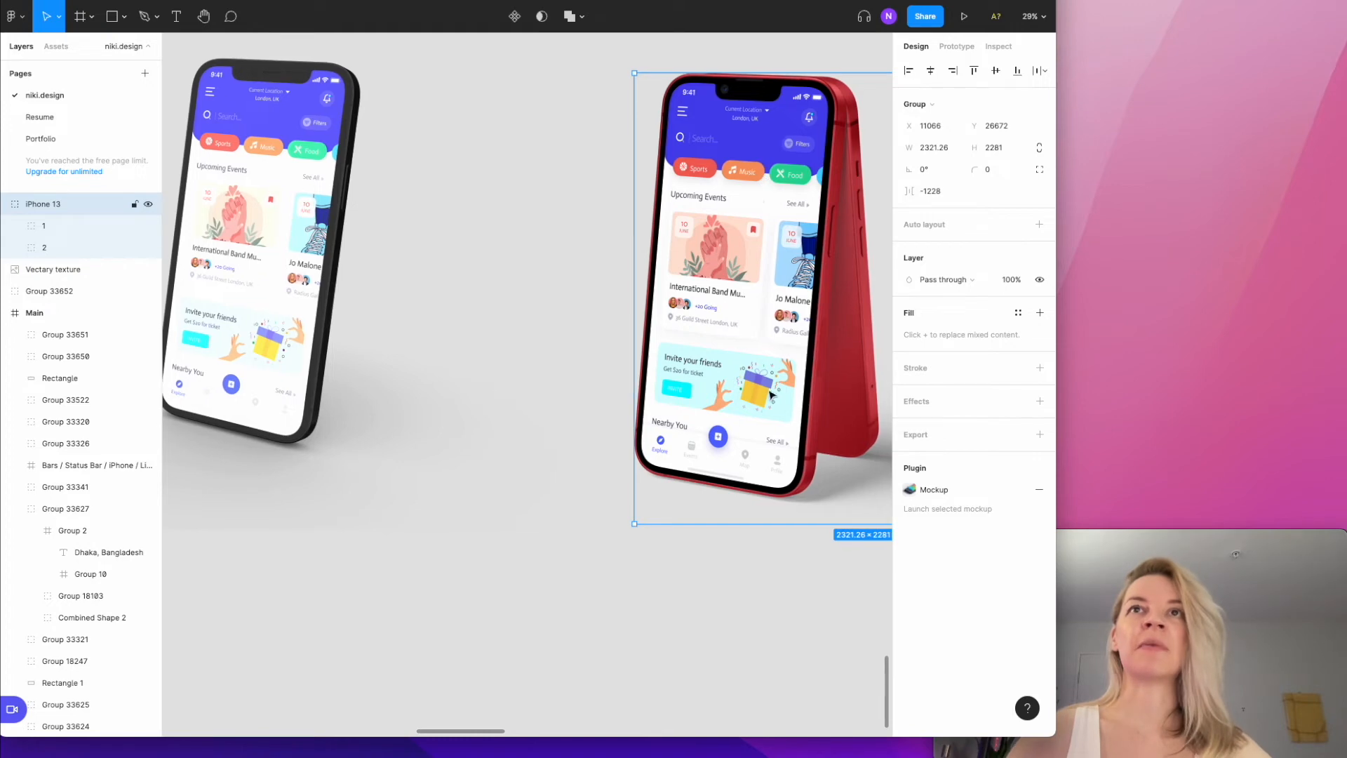
pyautogui.moveTo(715, 328)
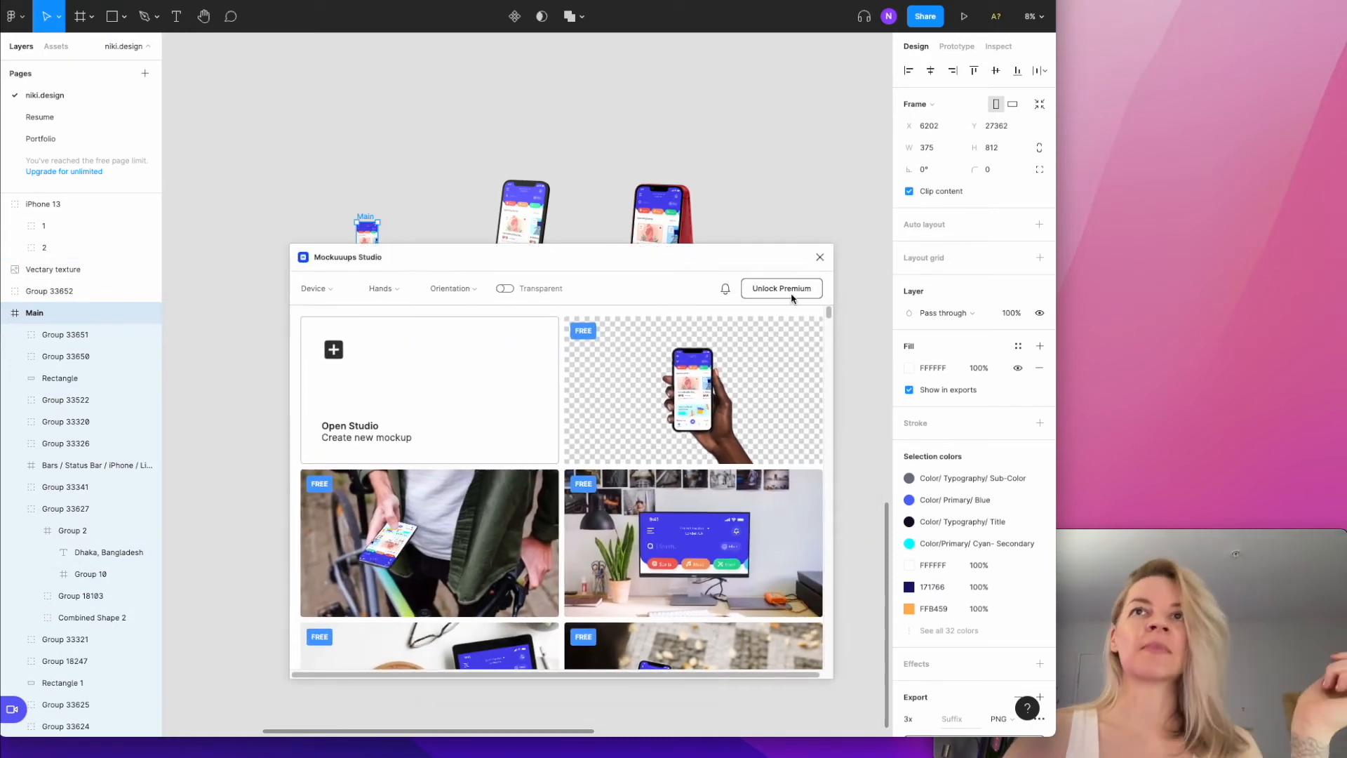
pyautogui.moveTo(591, 345)
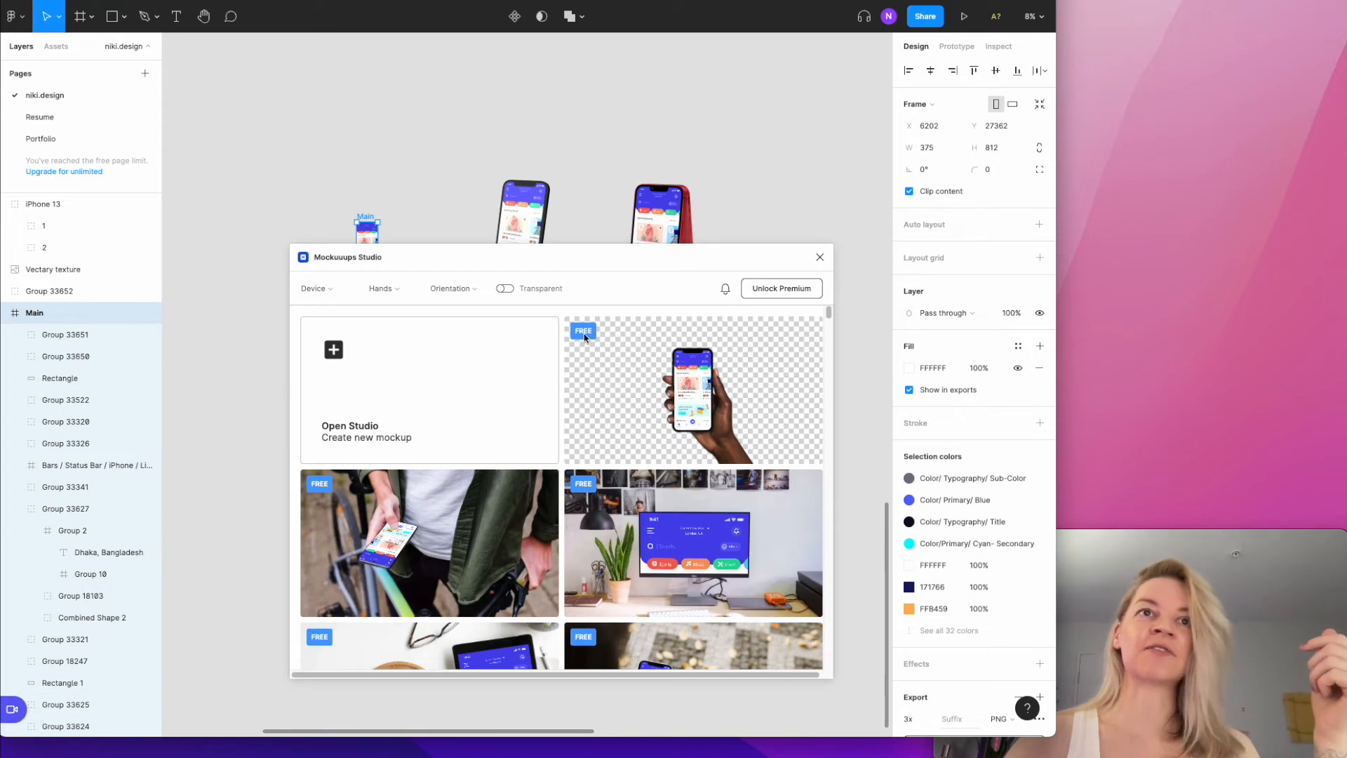
pyautogui.moveTo(676, 413)
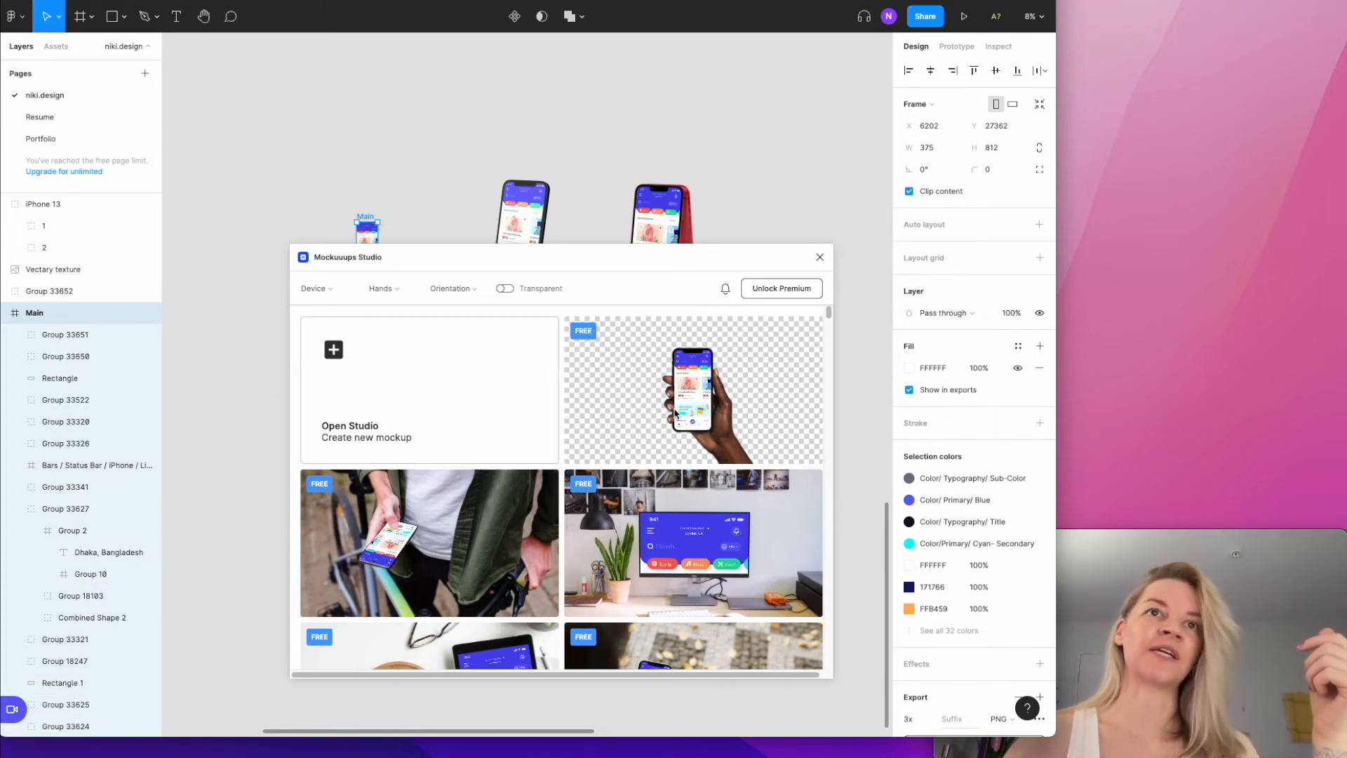
# Export the 'Walking with iPhone X' street photo via Place into Document onto the canvas.
pyautogui.scroll(-3)
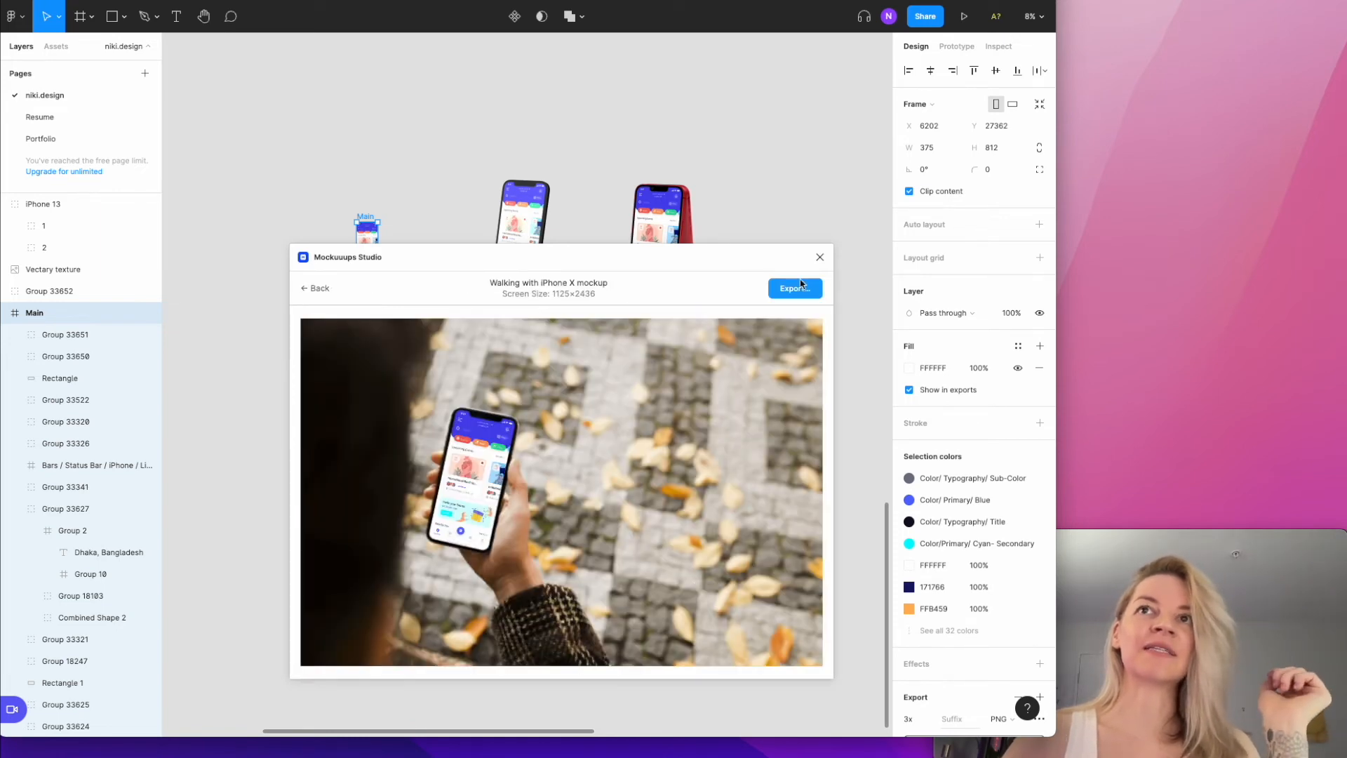
pyautogui.click(793, 288)
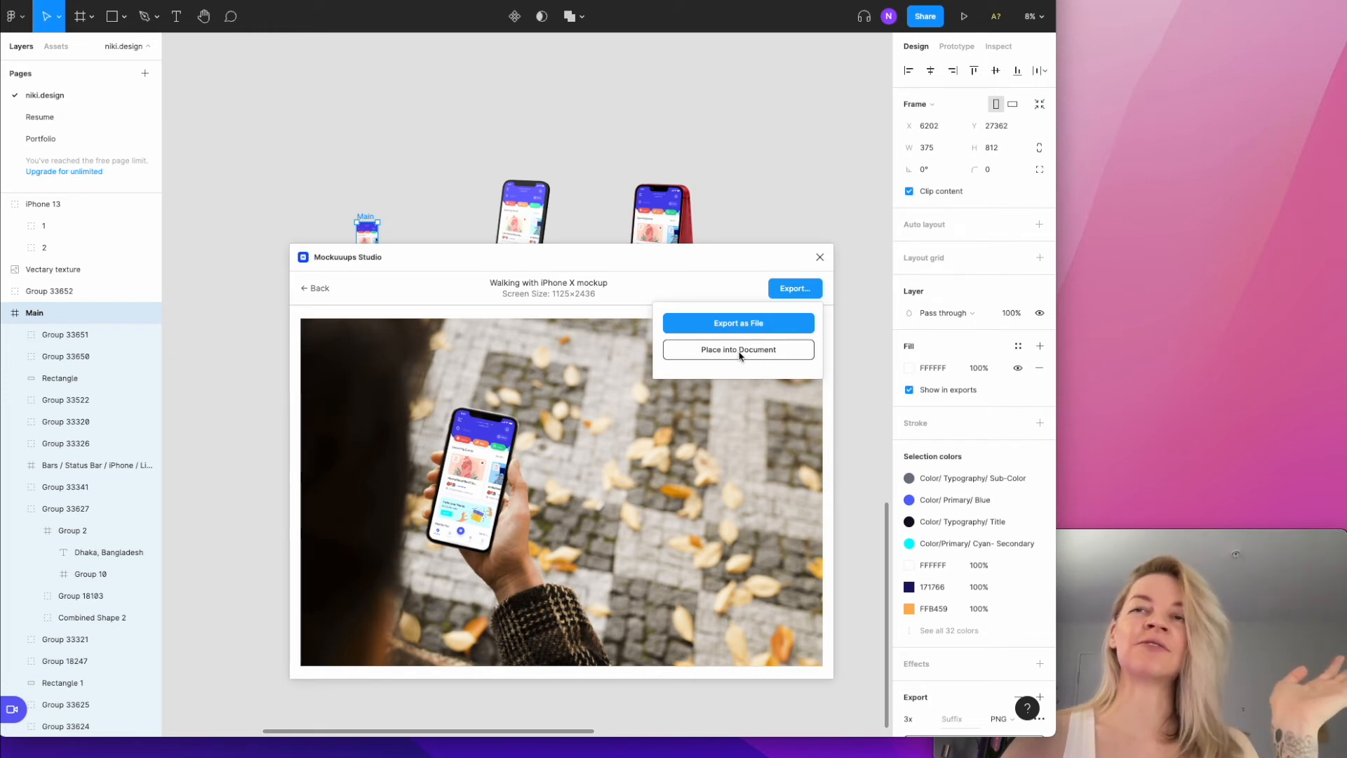
pyautogui.click(736, 349)
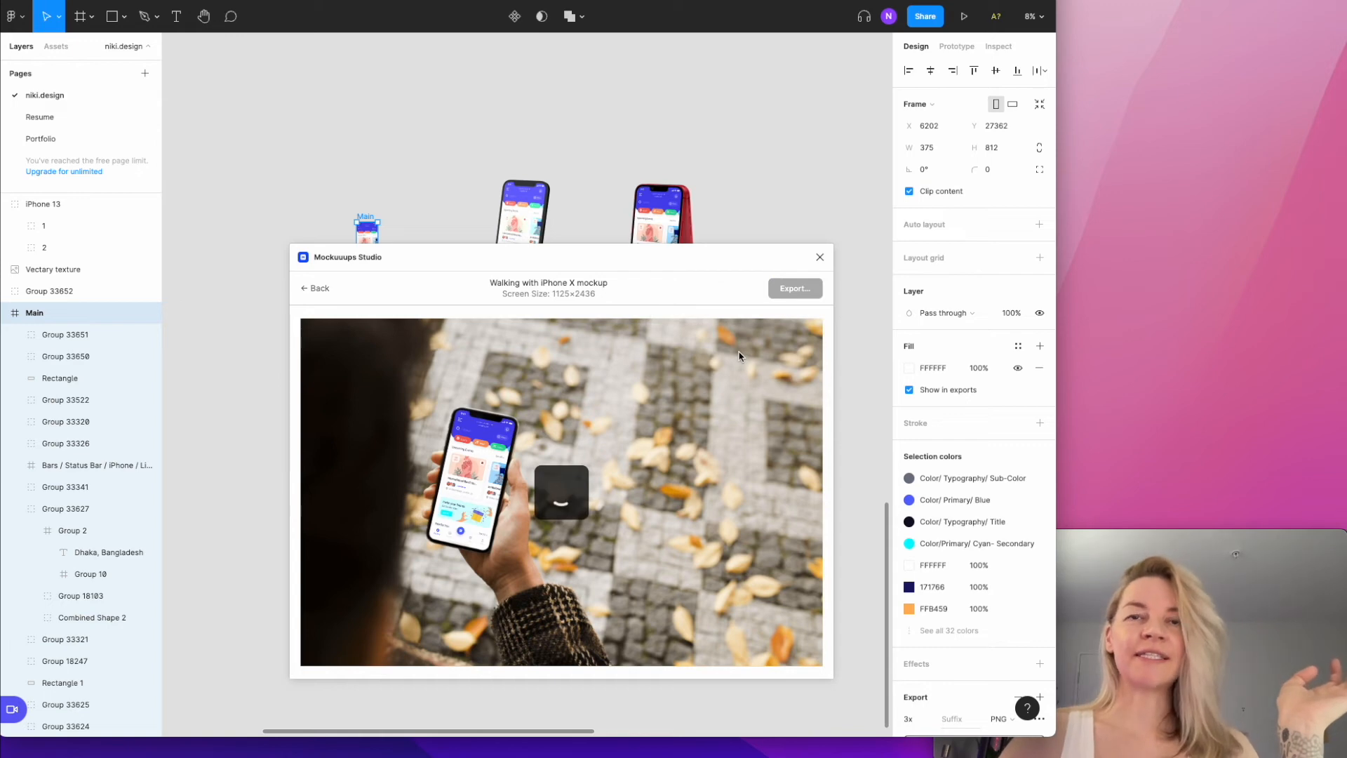
pyautogui.click(794, 287)
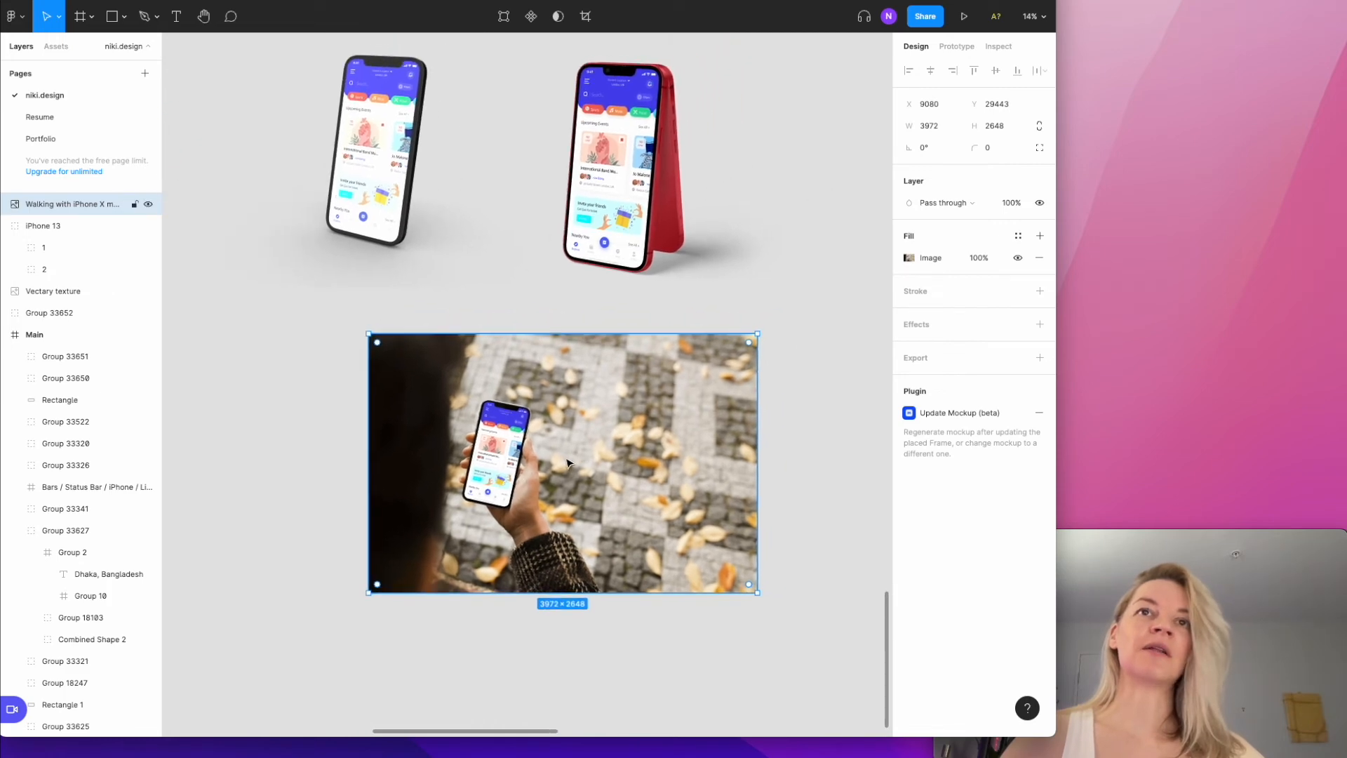
pyautogui.moveTo(561, 487)
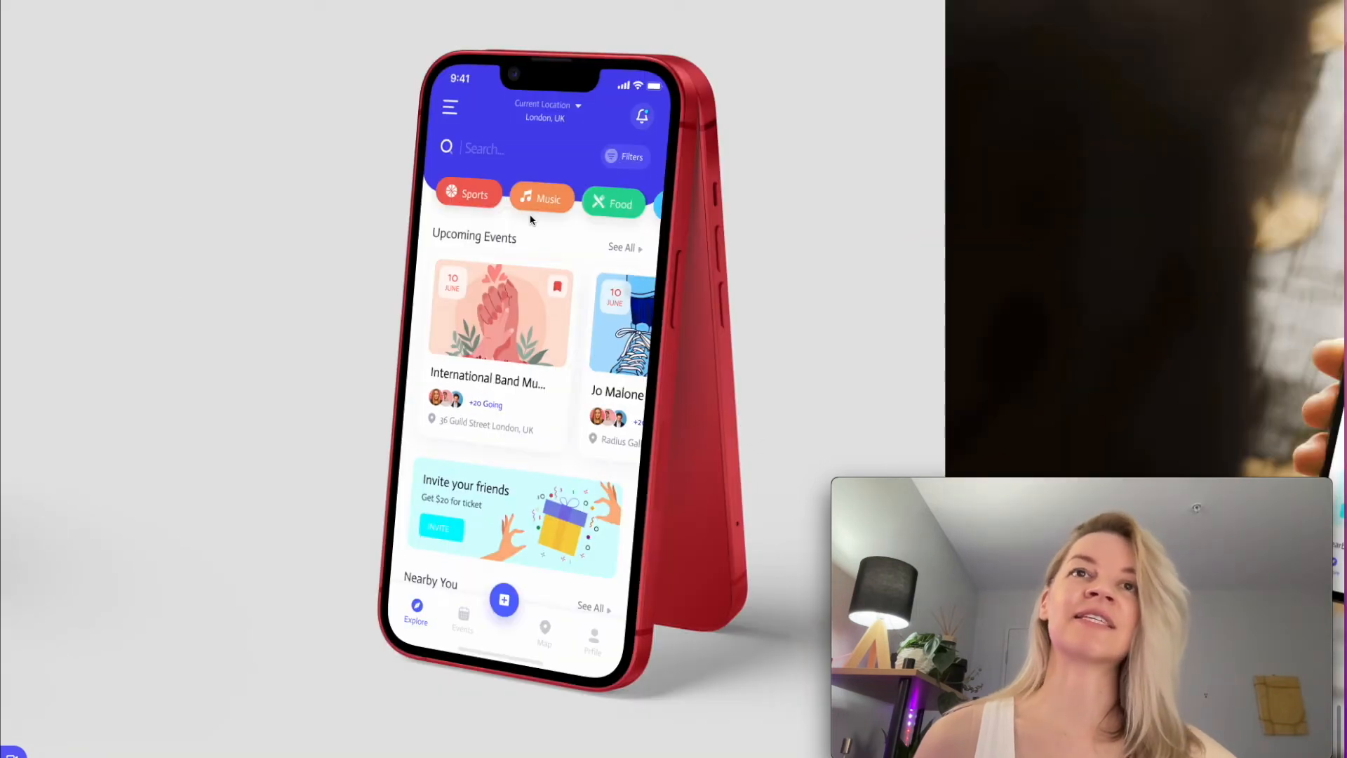
pyautogui.moveTo(670, 113)
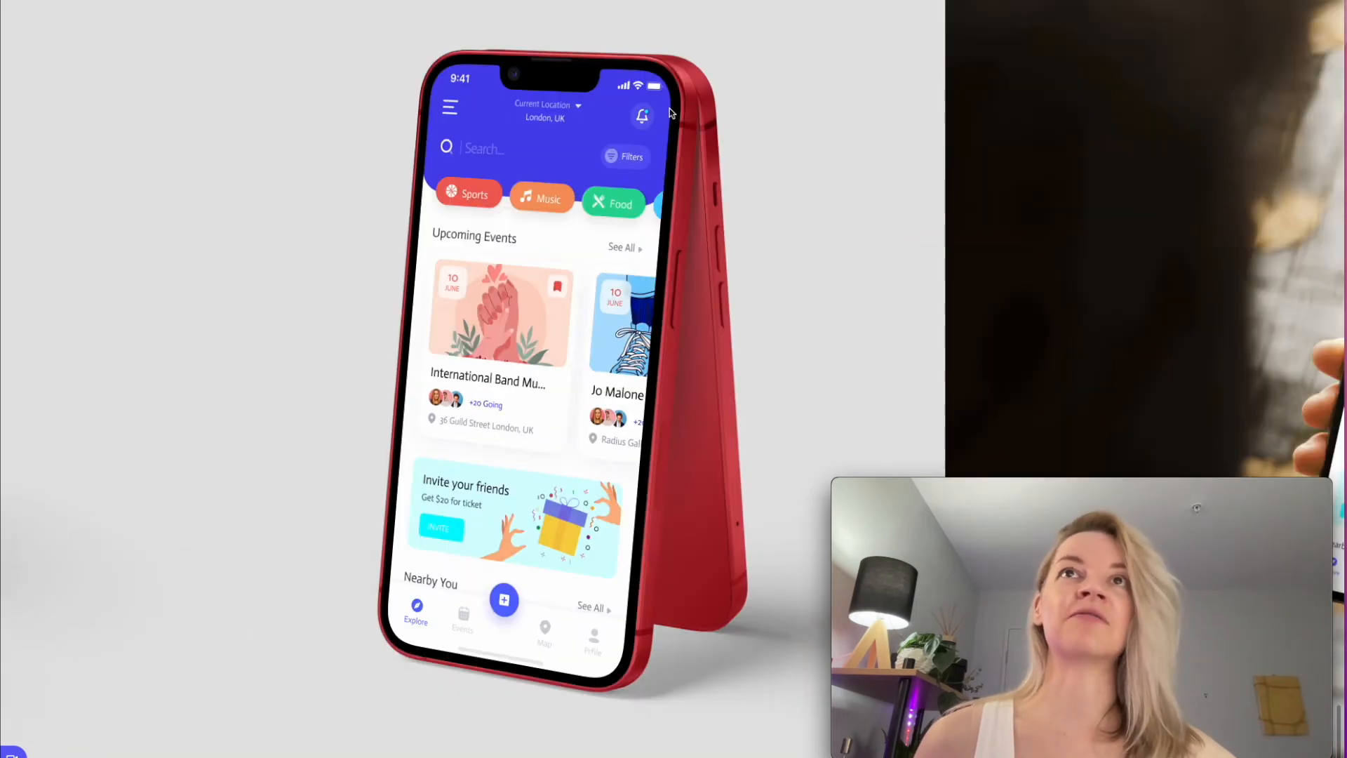
pyautogui.moveTo(676, 76)
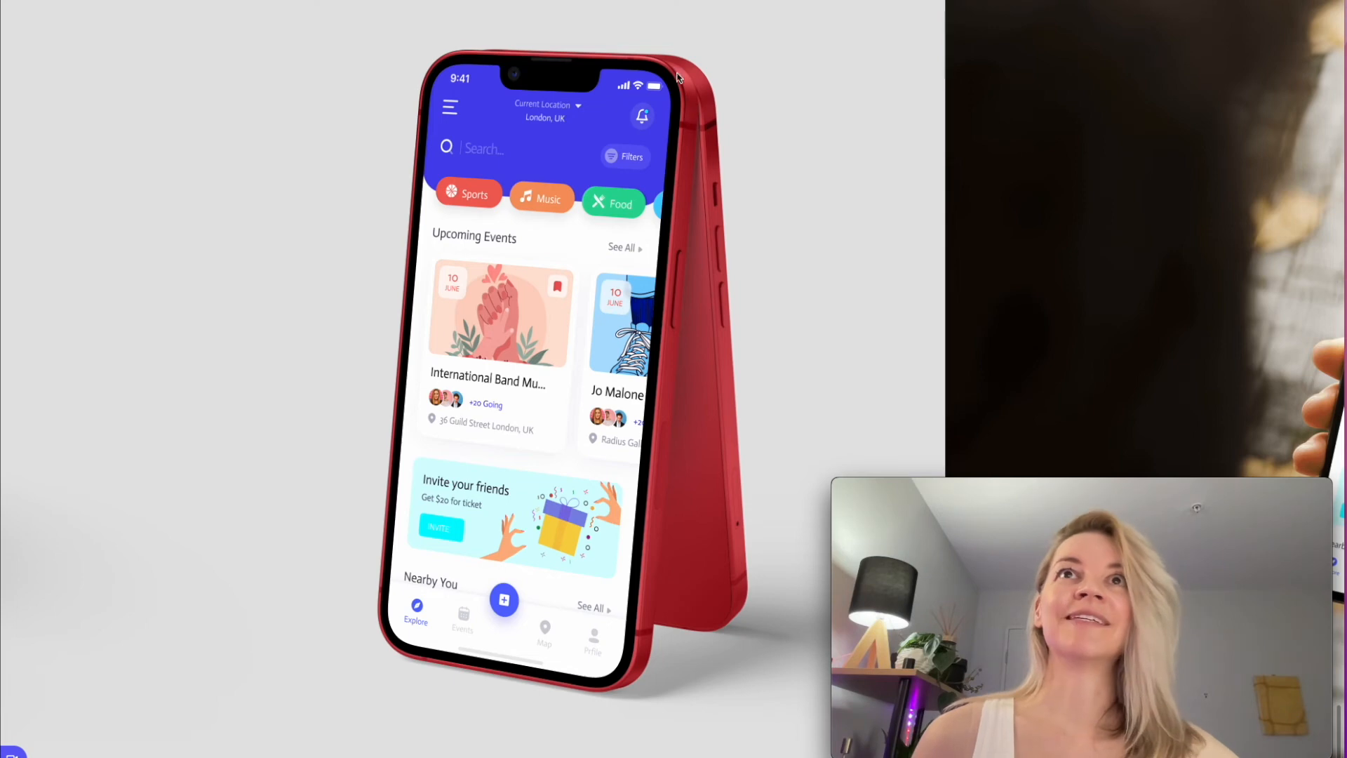
pyautogui.moveTo(679, 162)
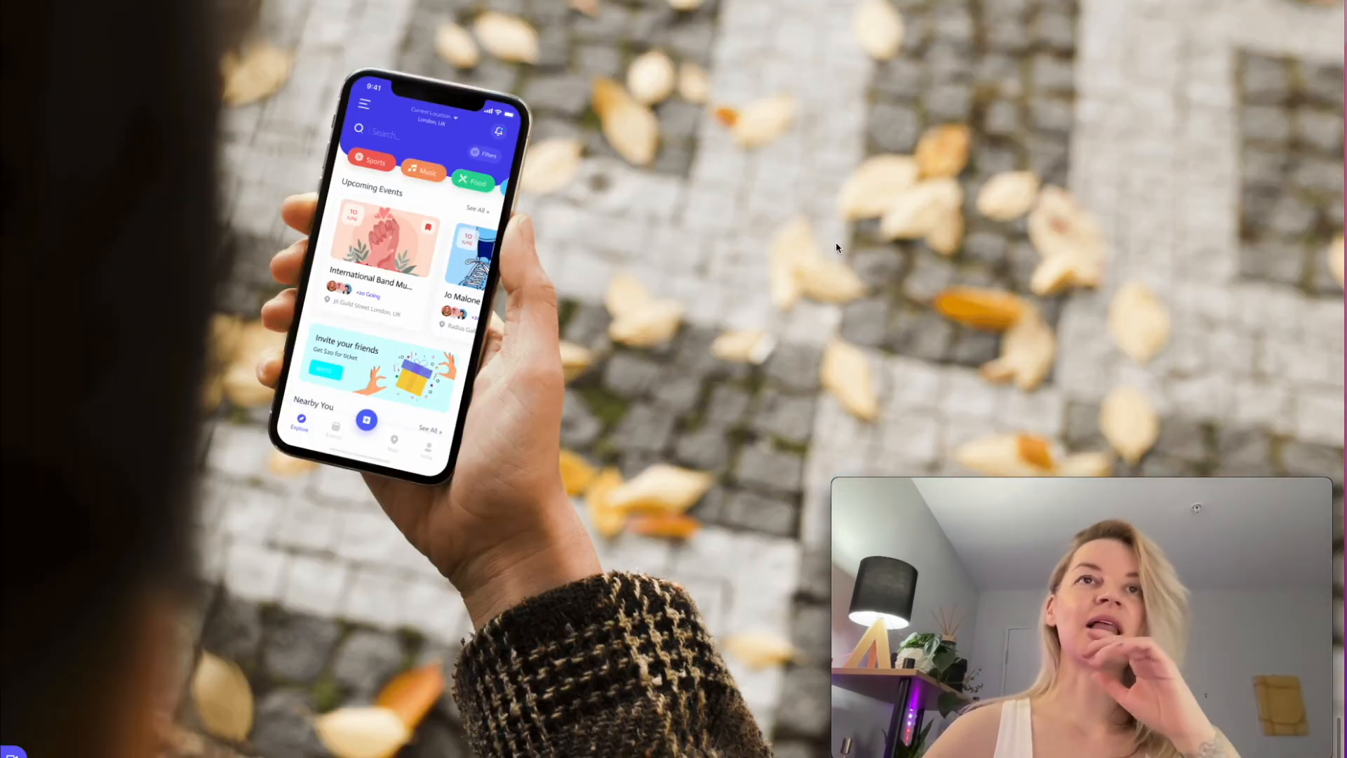
pyautogui.moveTo(417, 132)
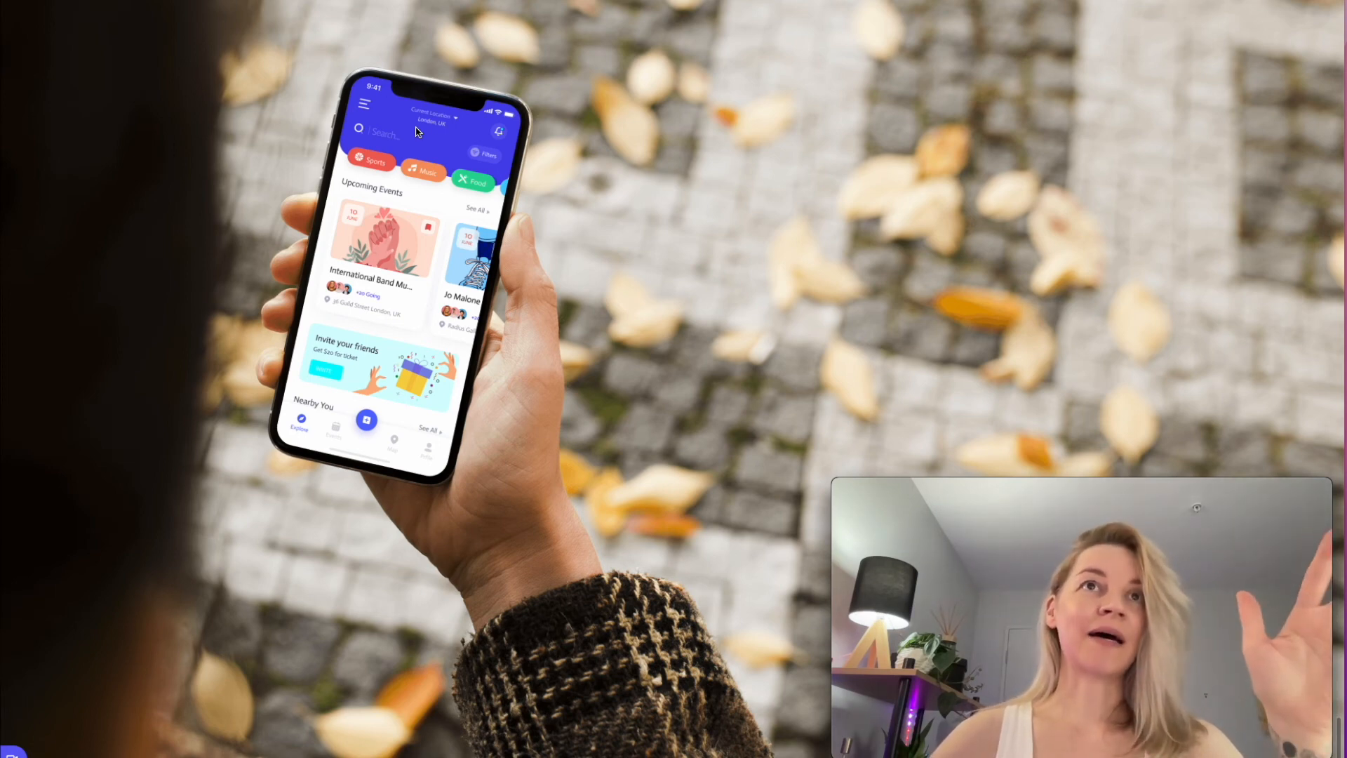
pyautogui.moveTo(498, 214)
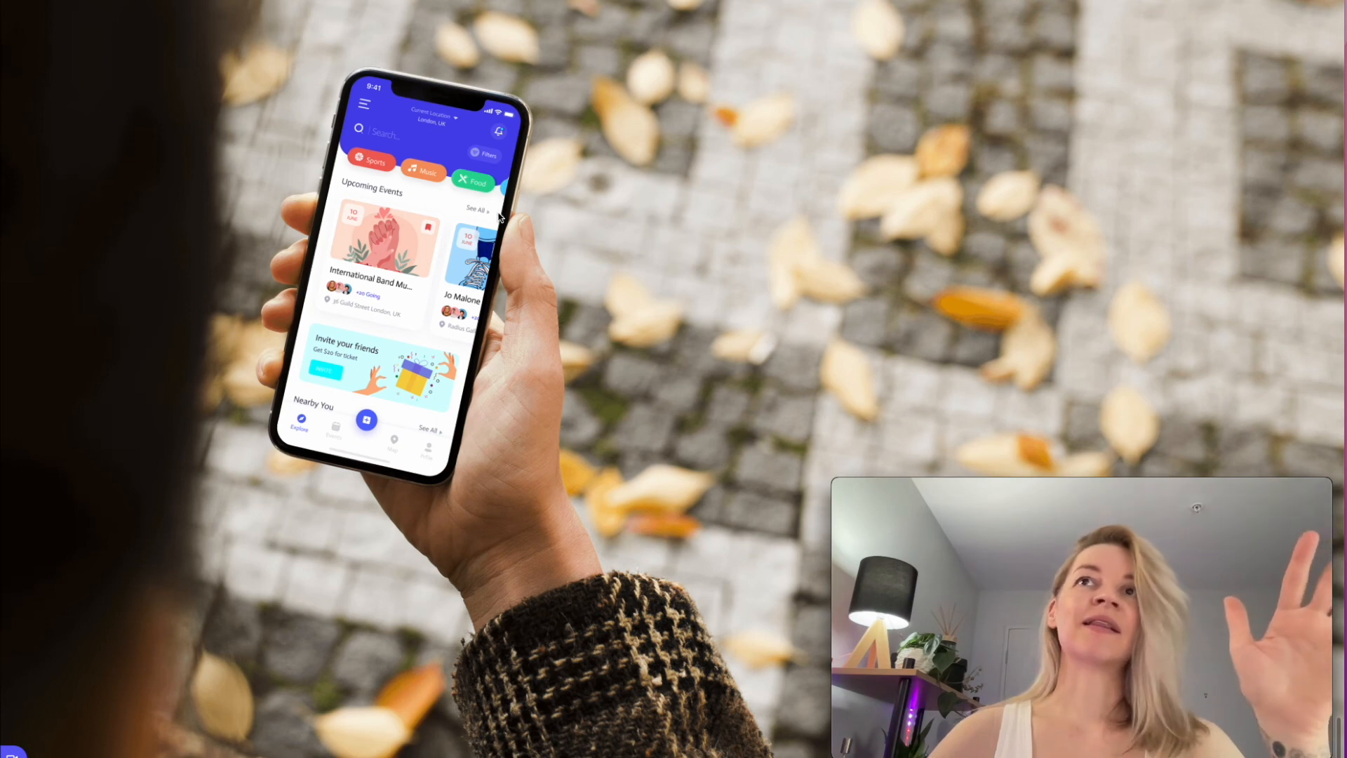
pyautogui.moveTo(632, 234)
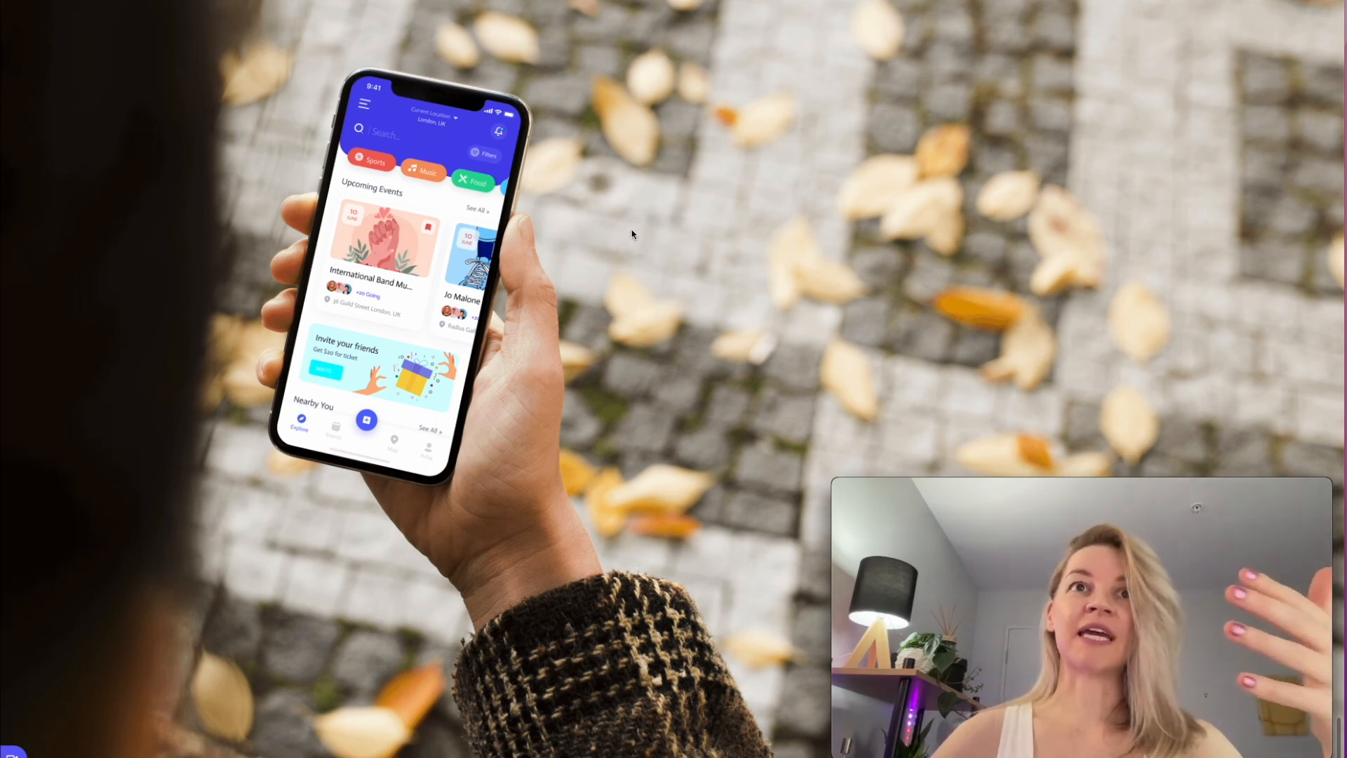